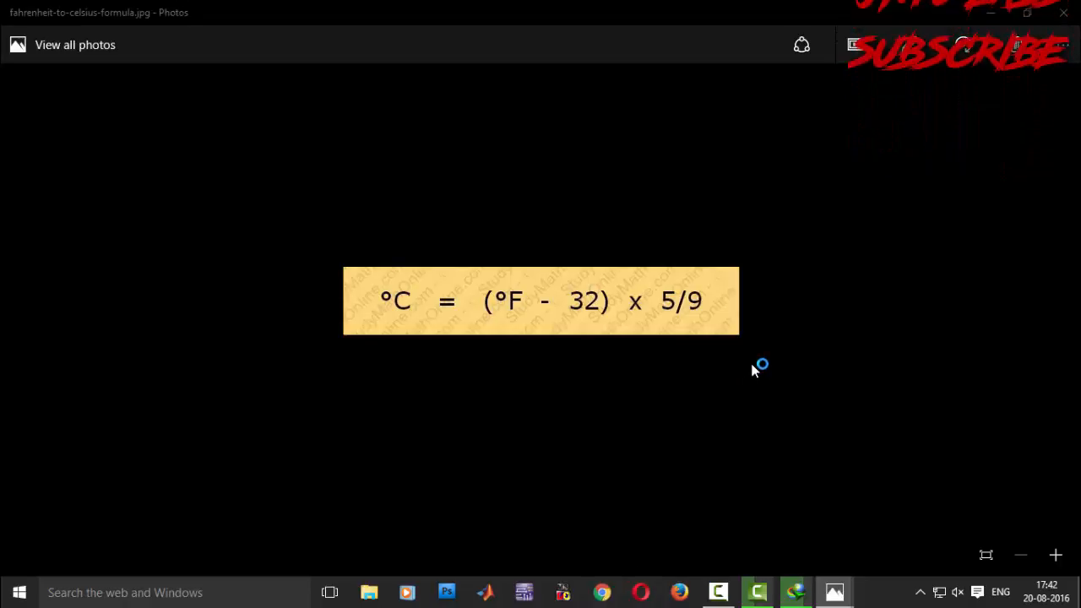
- Search Google for 'fahrenheit to celsius' in Chrome
left_click(601, 591)
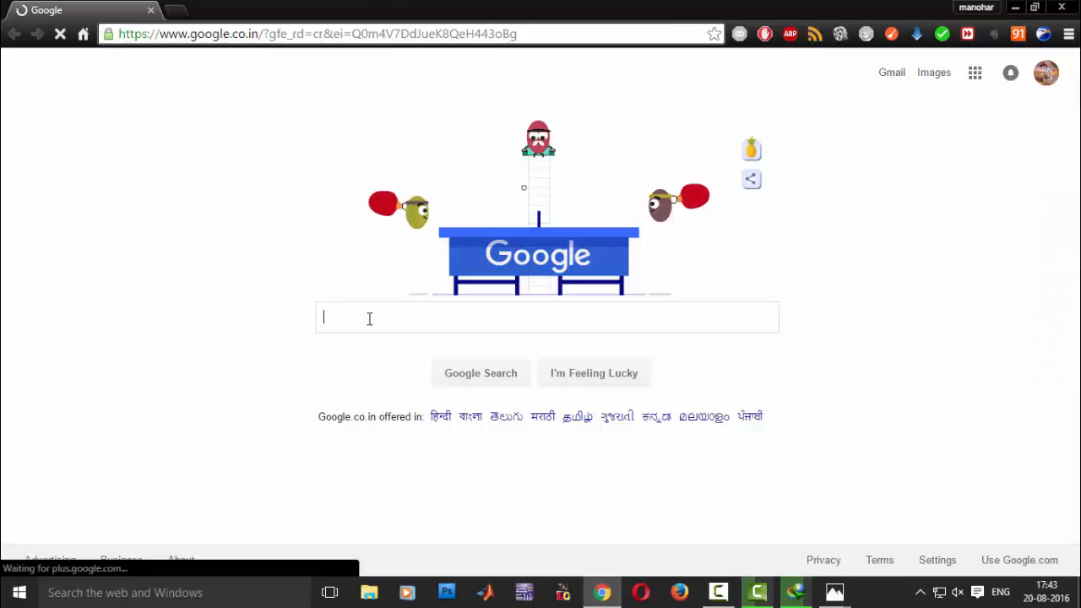
type("faur")
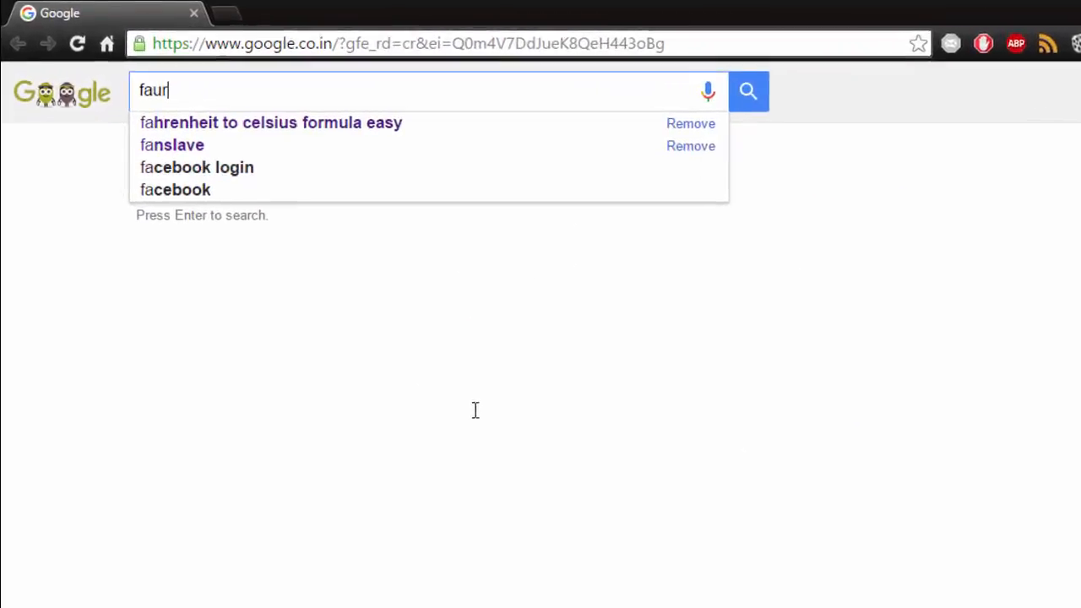
type("hanhe")
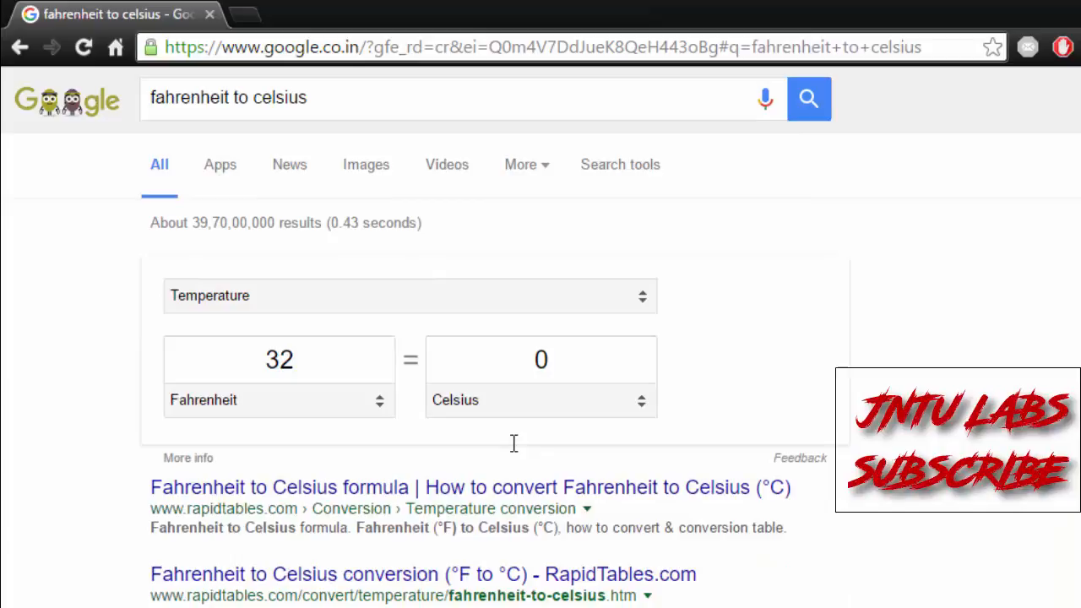
mouse_move(365, 308)
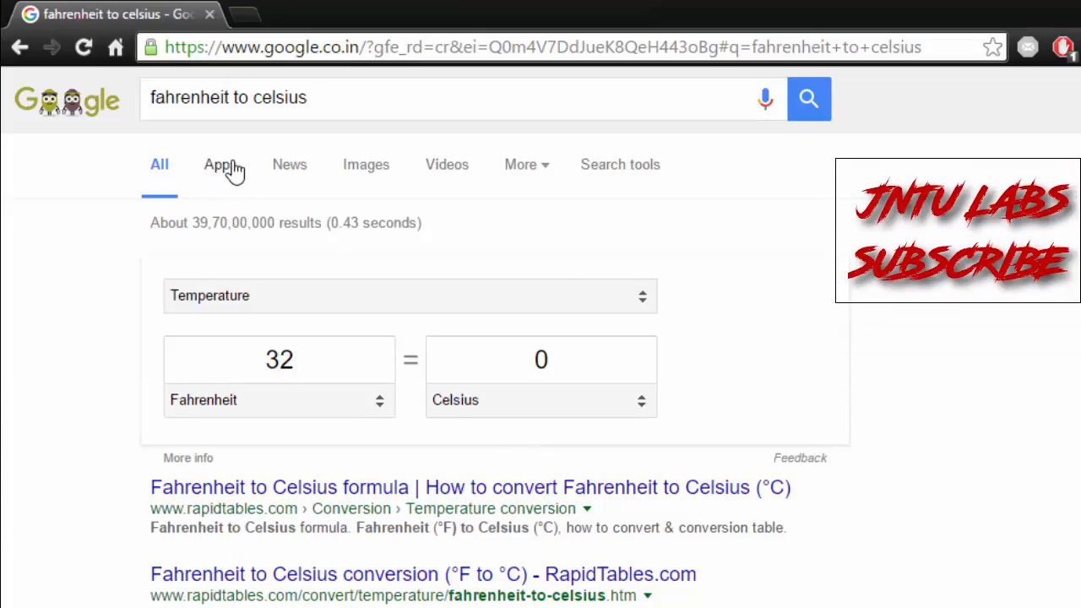
- Browse the Apps and Images result tabs for the conversion search
left_click(218, 164)
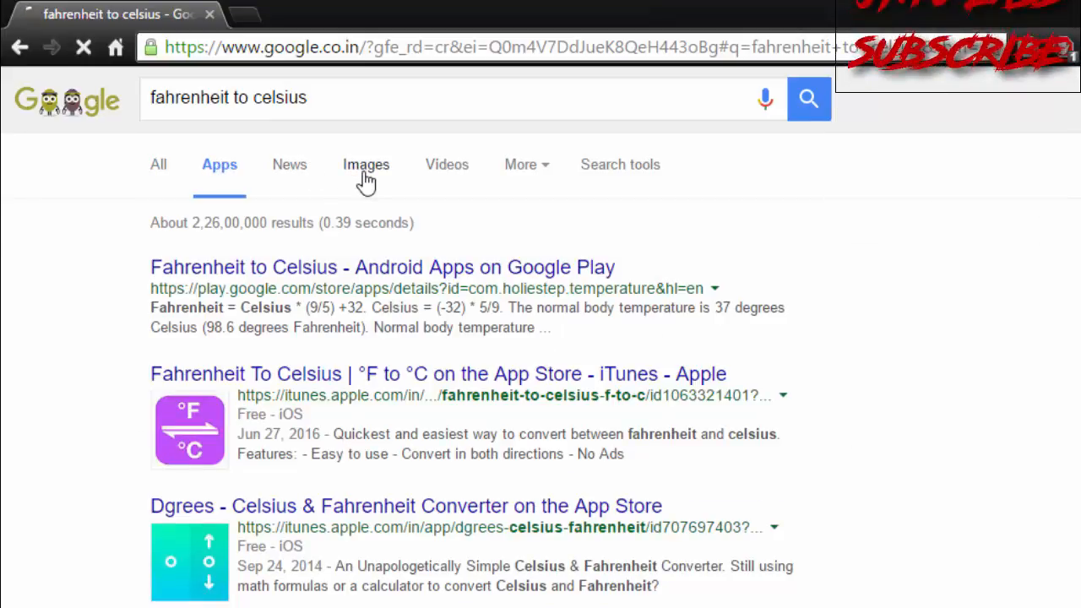
left_click(364, 165)
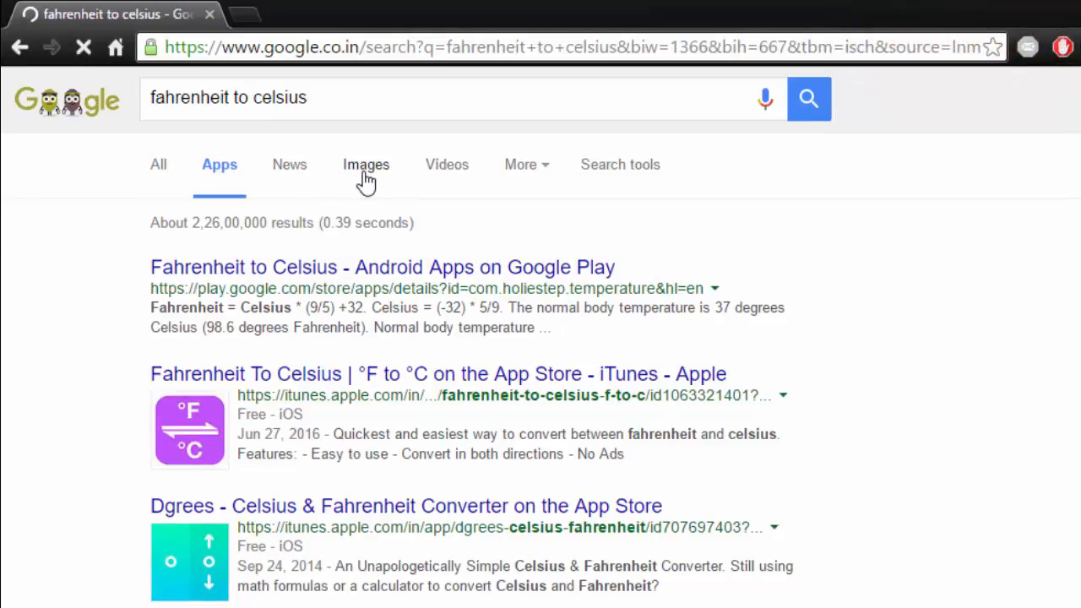
left_click(365, 166)
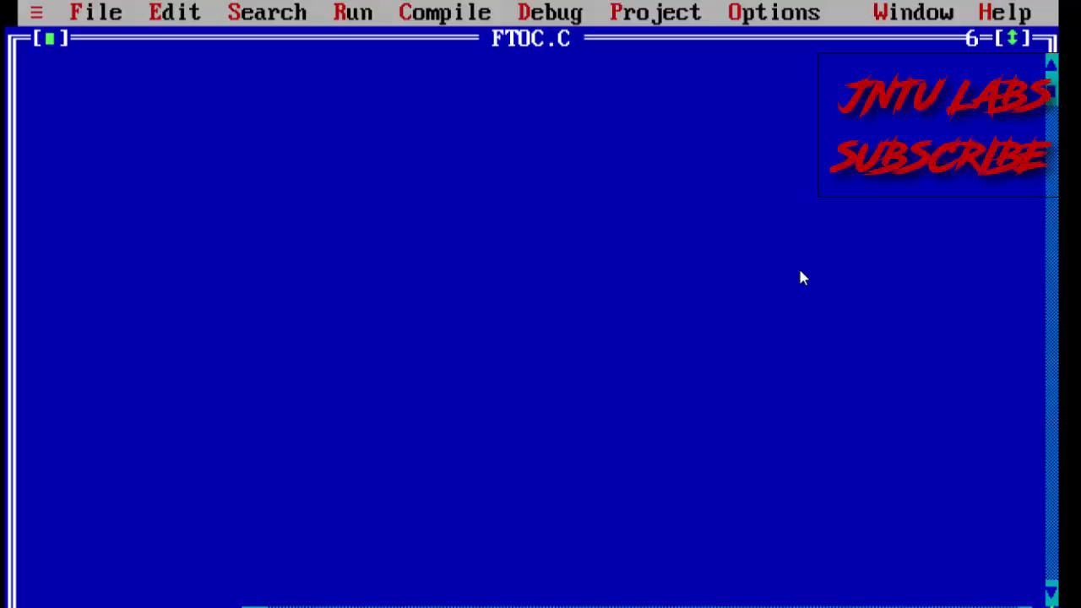
- Write the function header 'void mani(){' at the top of FTOC.C
type("voi")
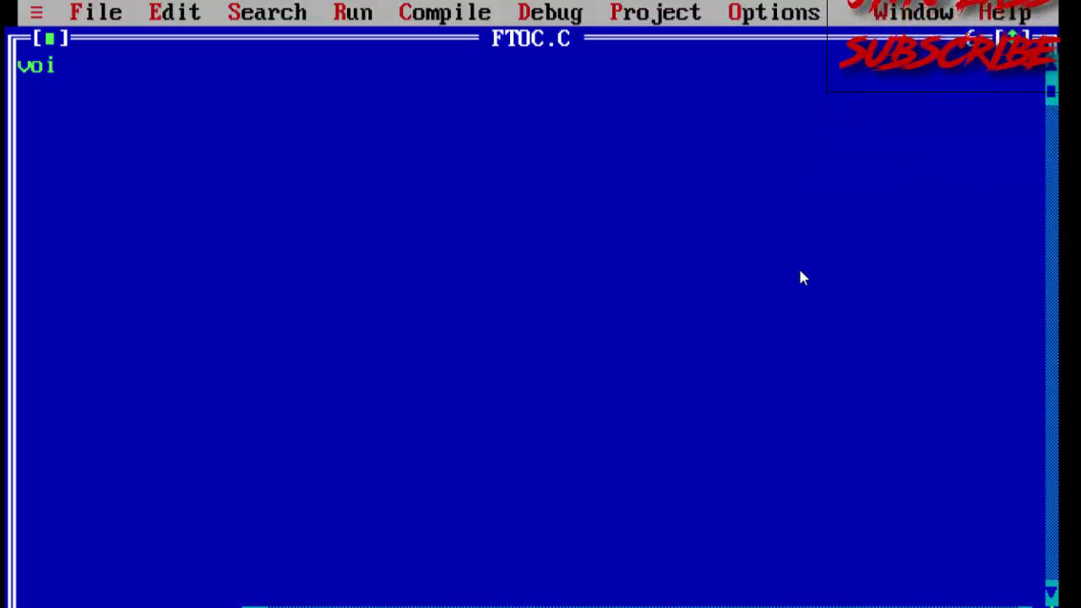
type("d mani")
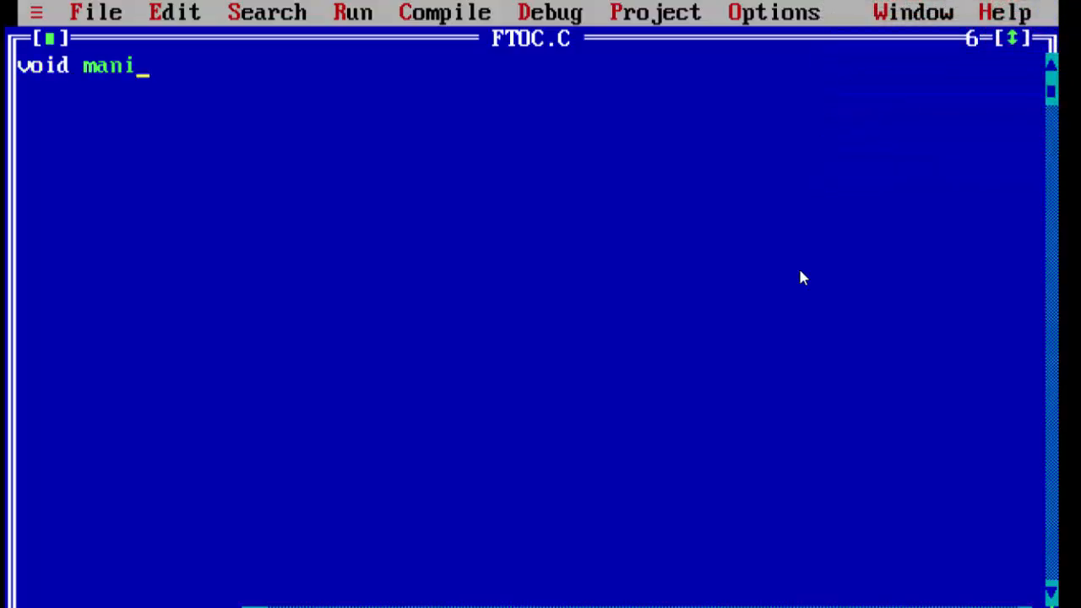
type("()")
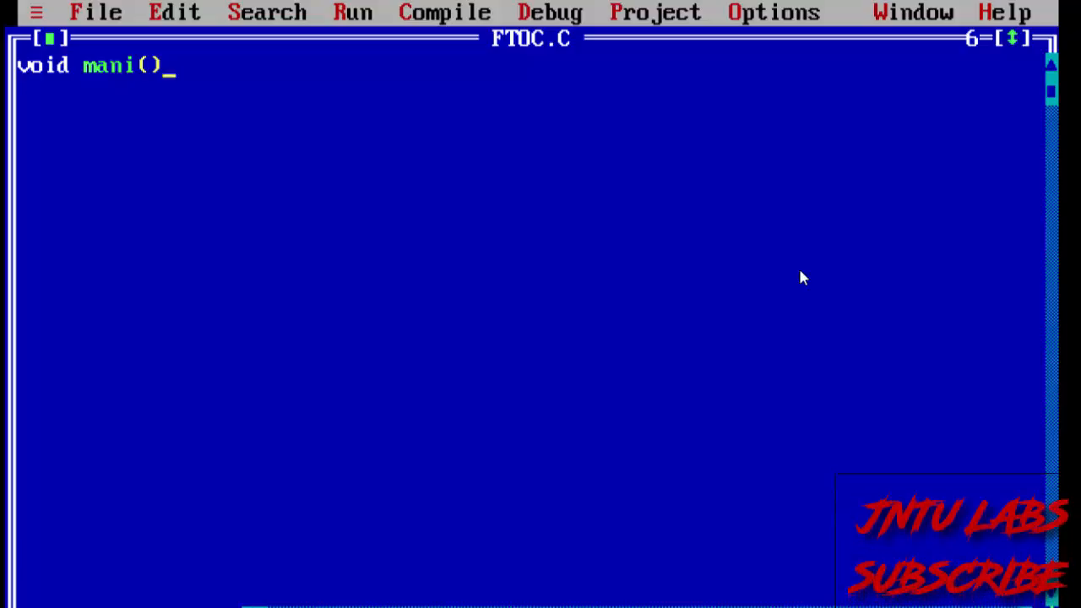
type("{")
left_click(531, 117)
type("}")
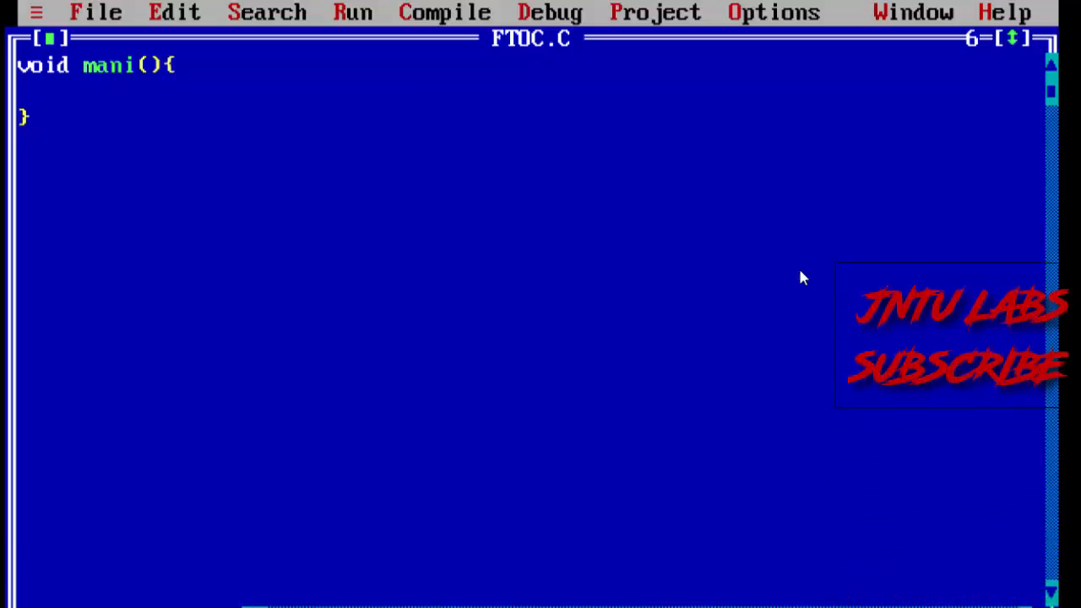
- Declare 'int f,c;' and add a clrscr() call inside the function
type("int")
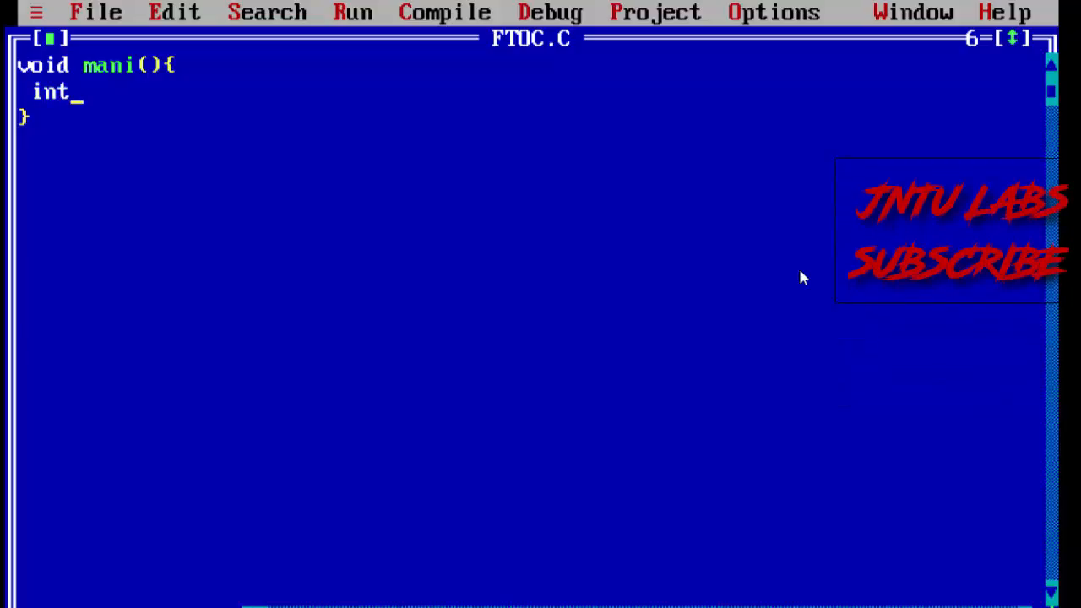
type("f")
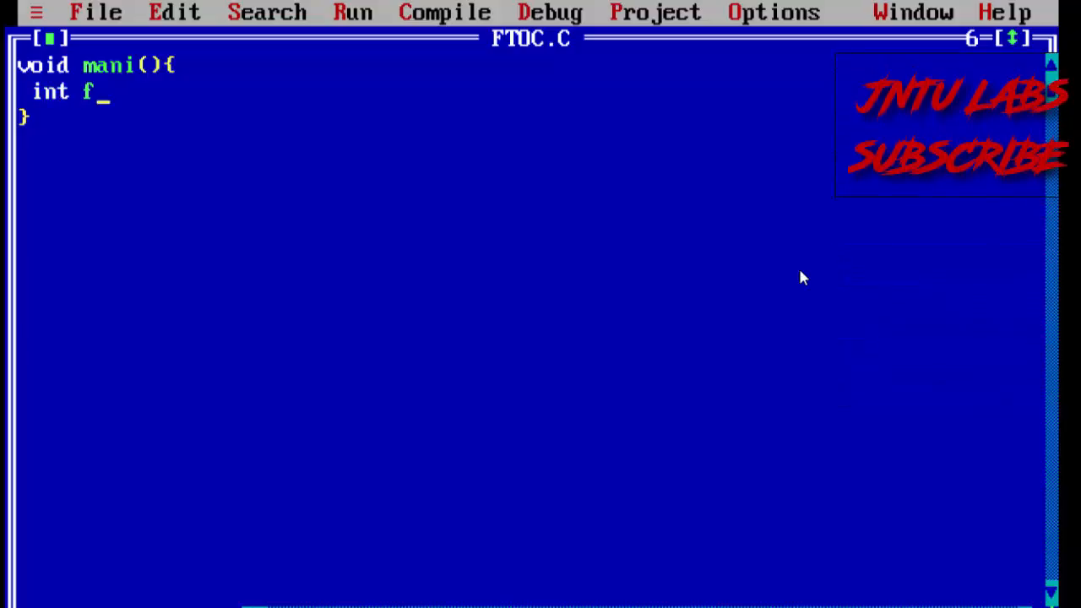
type(",c;")
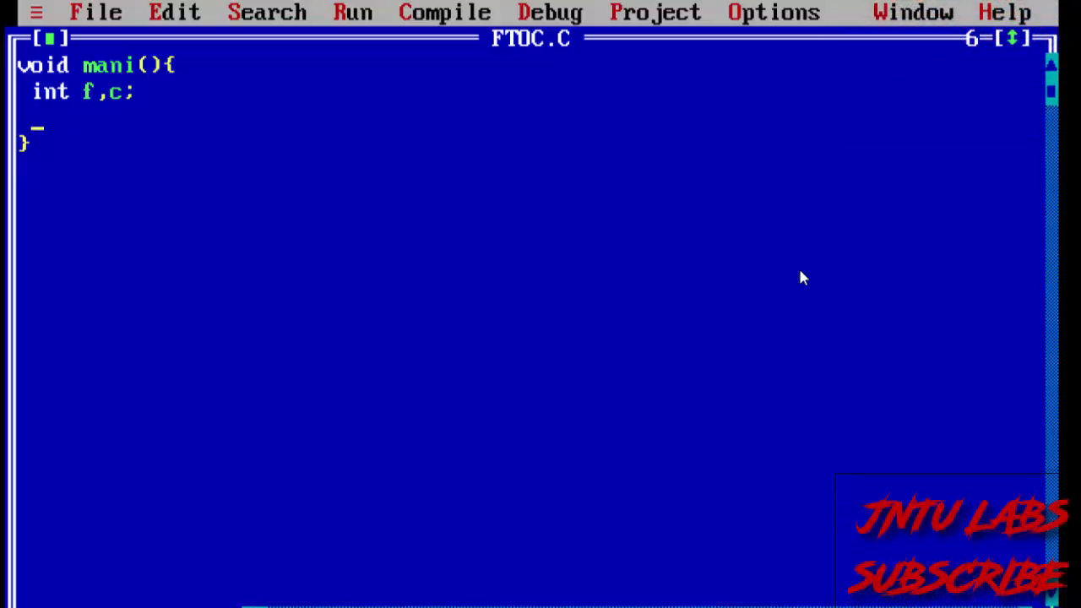
type("cl")
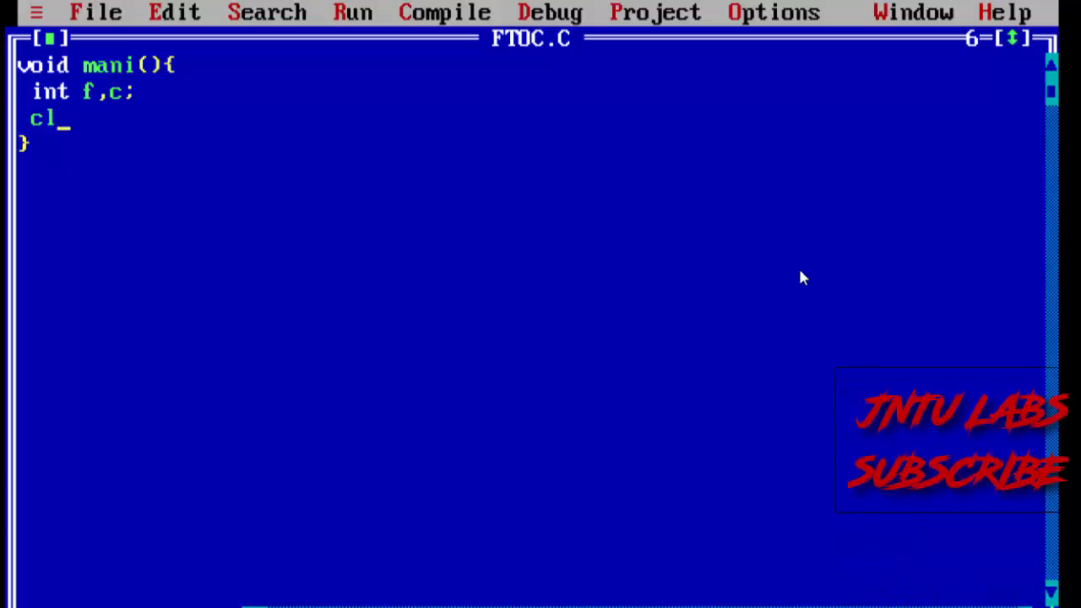
type("rscr();")
type("print(\"")
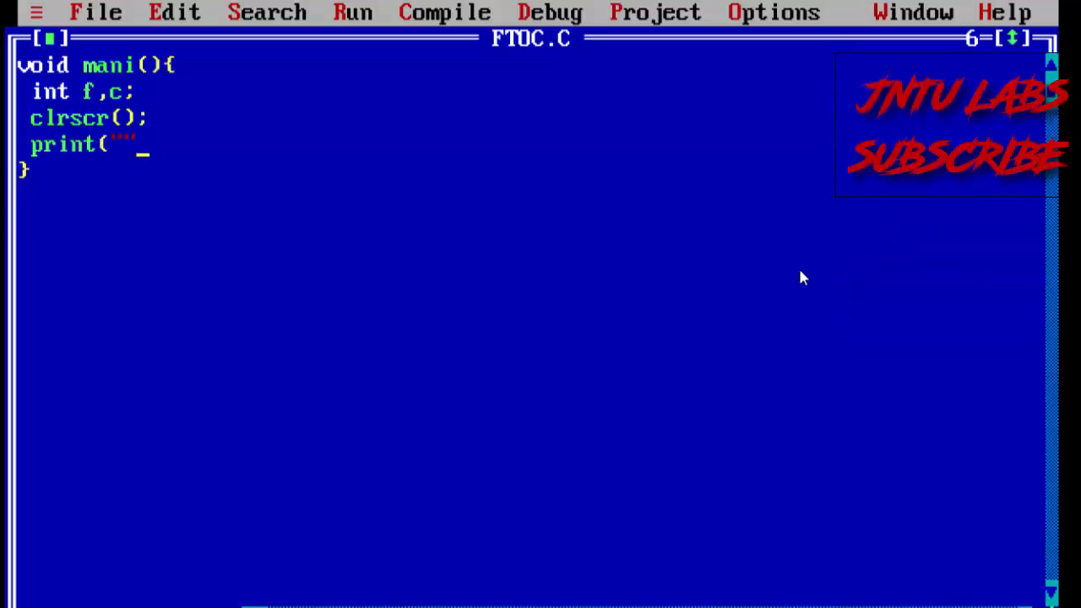
- Write the prompt print("Enter the fahrehint value:-") inside the function
type(")")
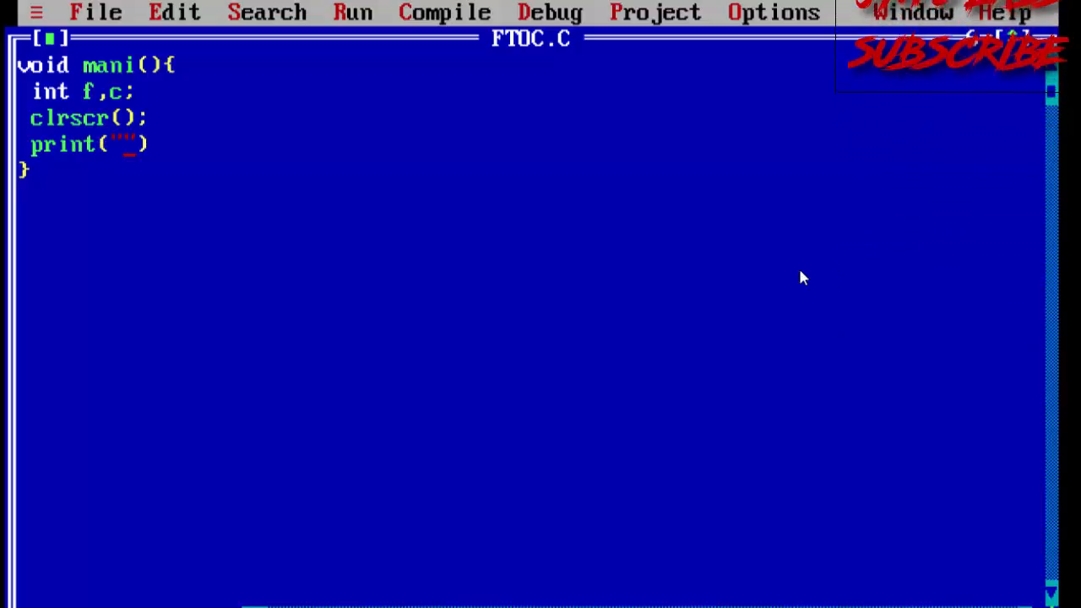
type("E")
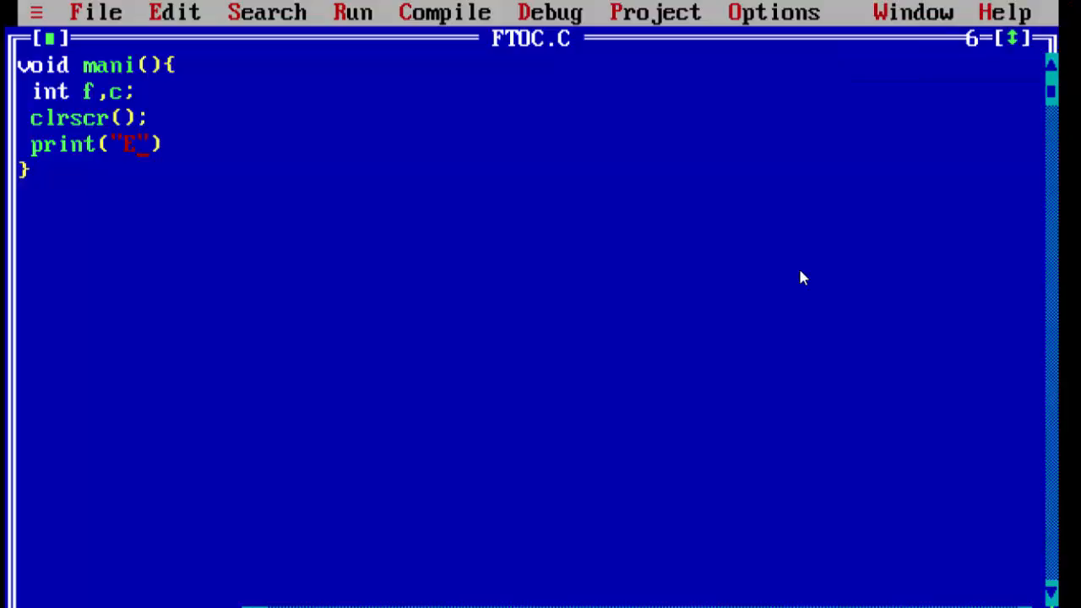
type("Enter the fa")
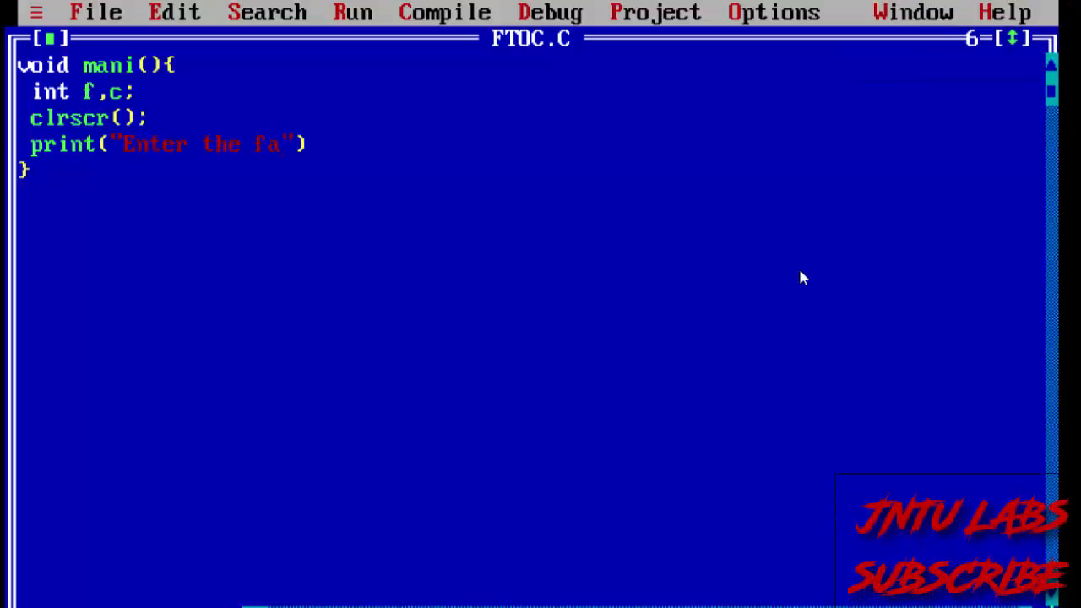
type("h")
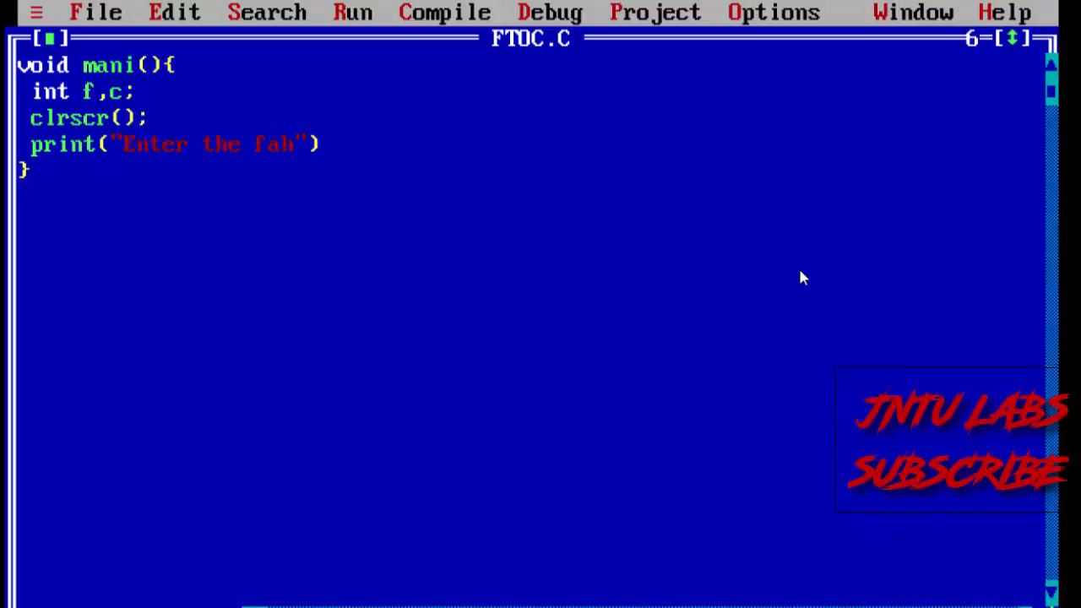
type("reh")
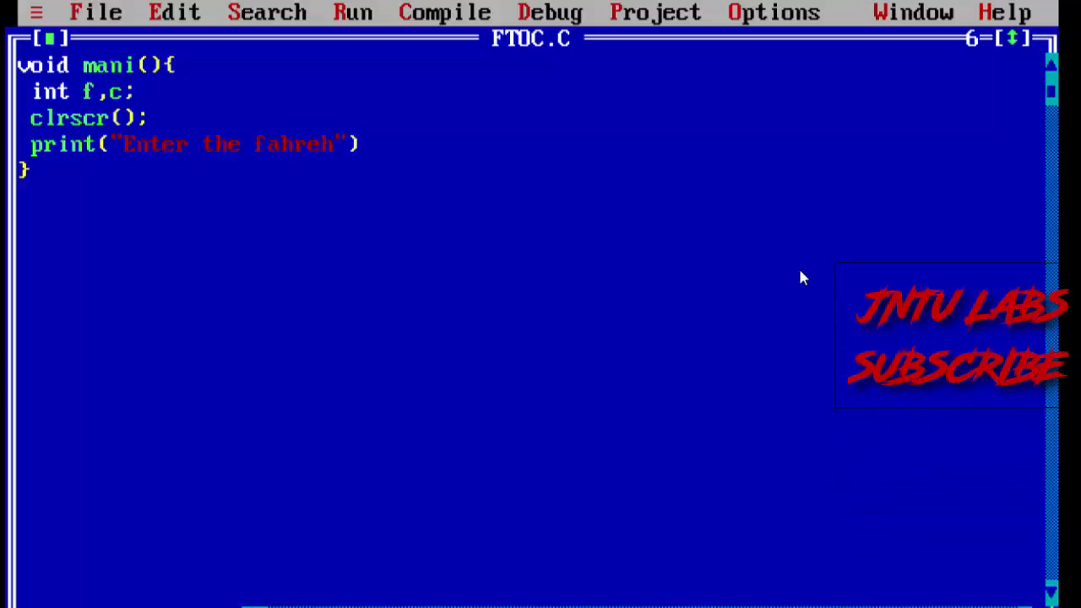
type("int value:-")
type("sc")
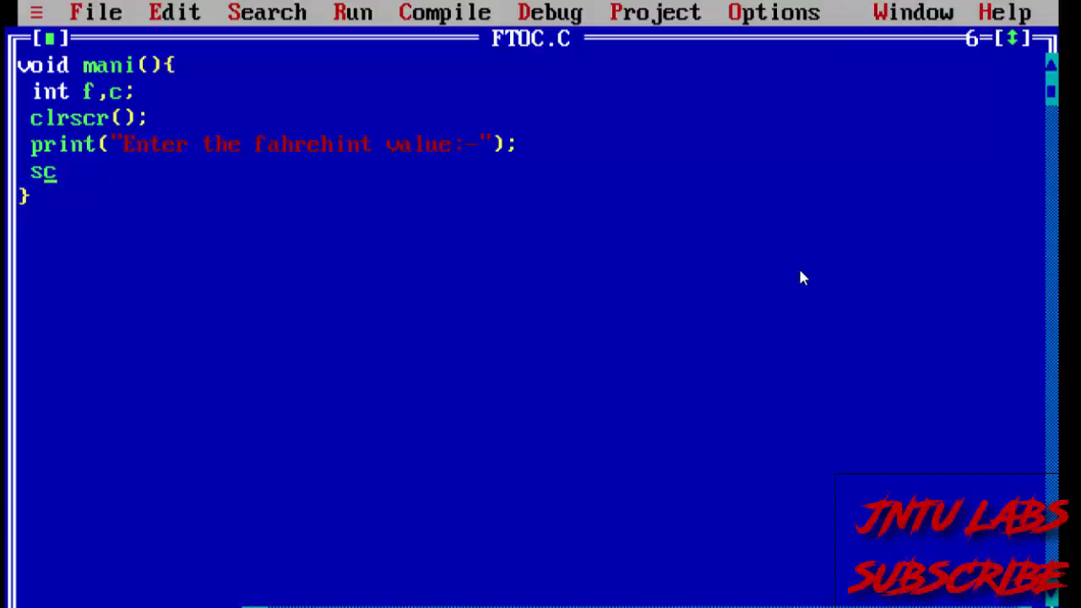
- Add scanf("%d",&f) to read the Fahrenheit value and begin the c assignment line
type("anf(")
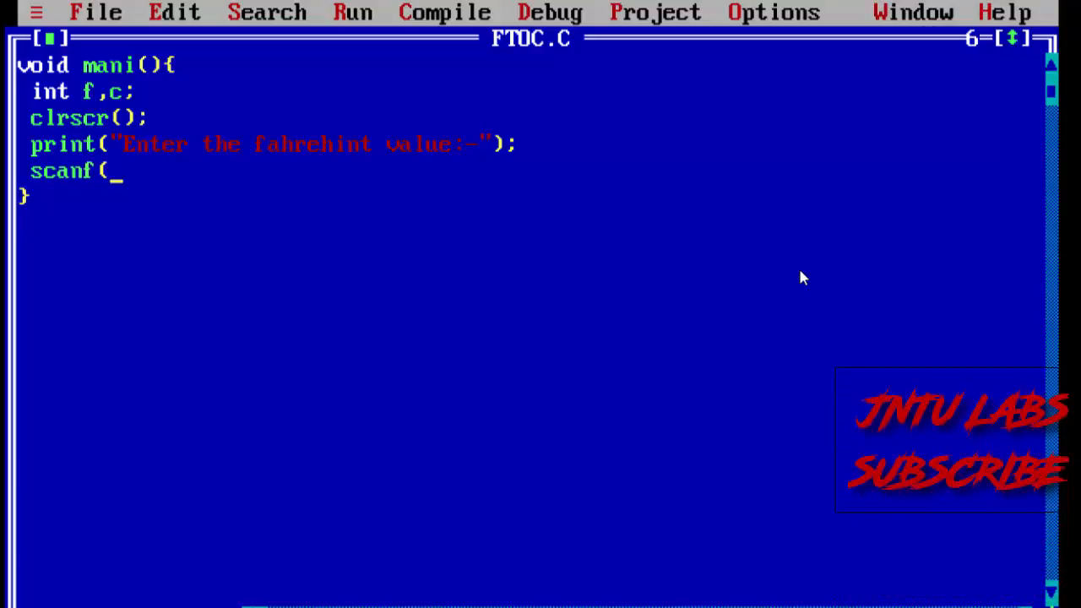
type("\"")
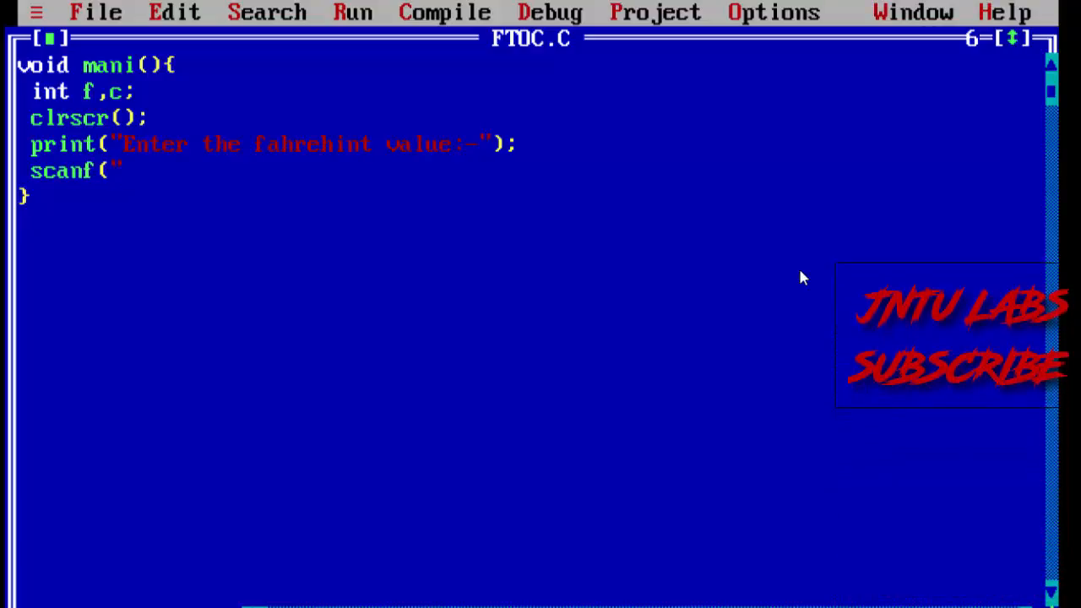
type("%d")
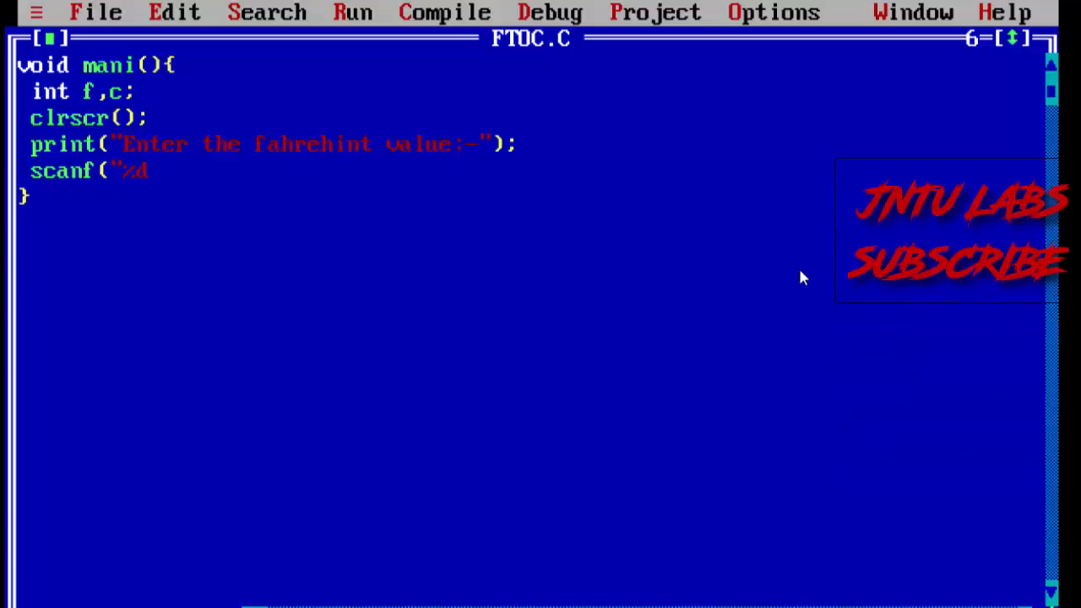
type("\",")
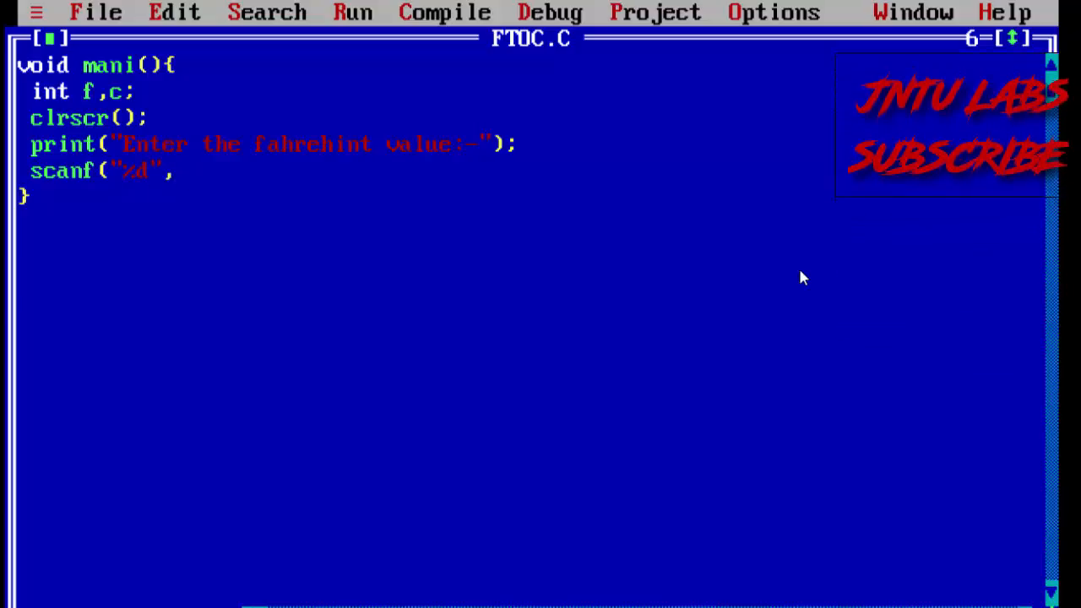
type("&f);")
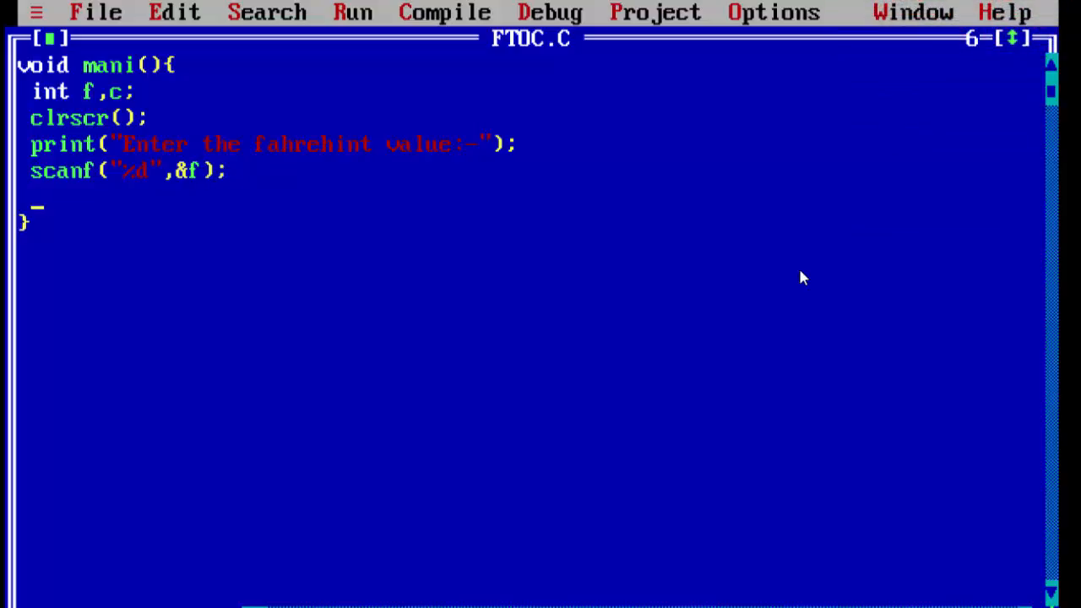
type("c")
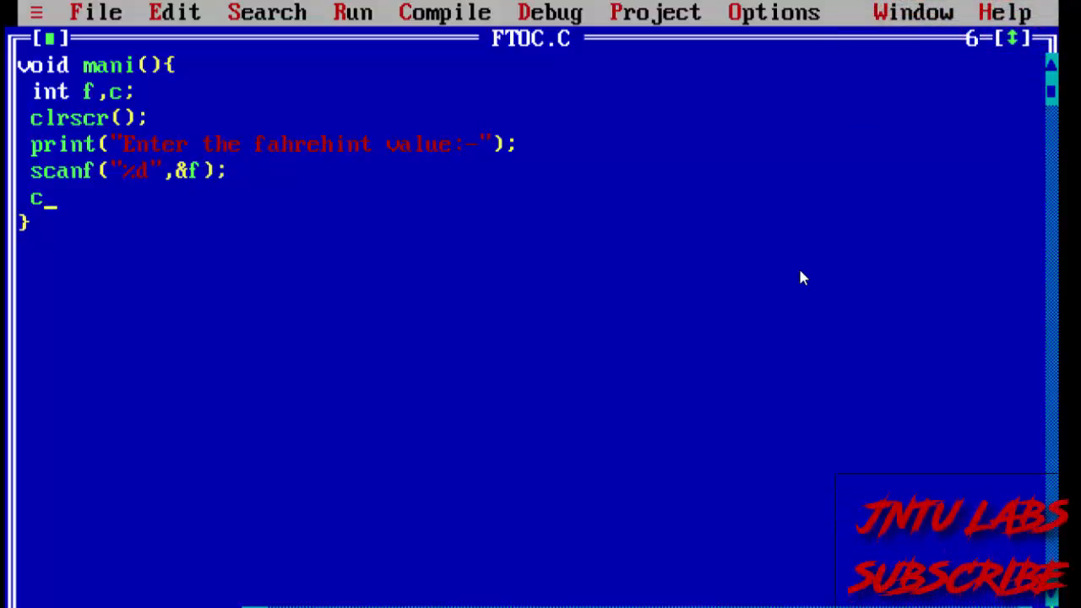
- Compute the Celsius value with c=5*(f-32)/9;
type("=")
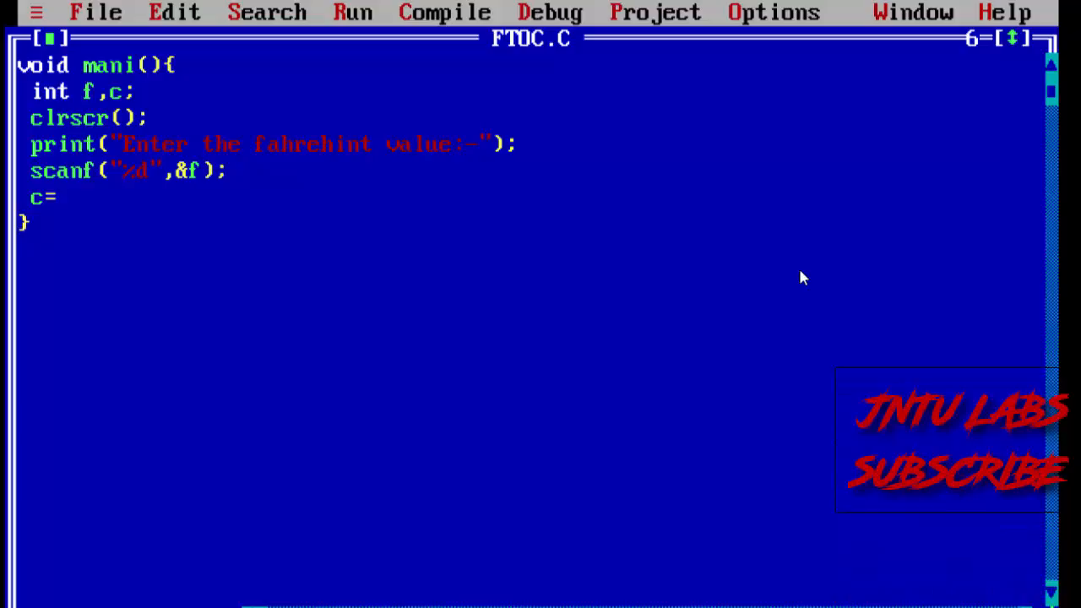
type("*")
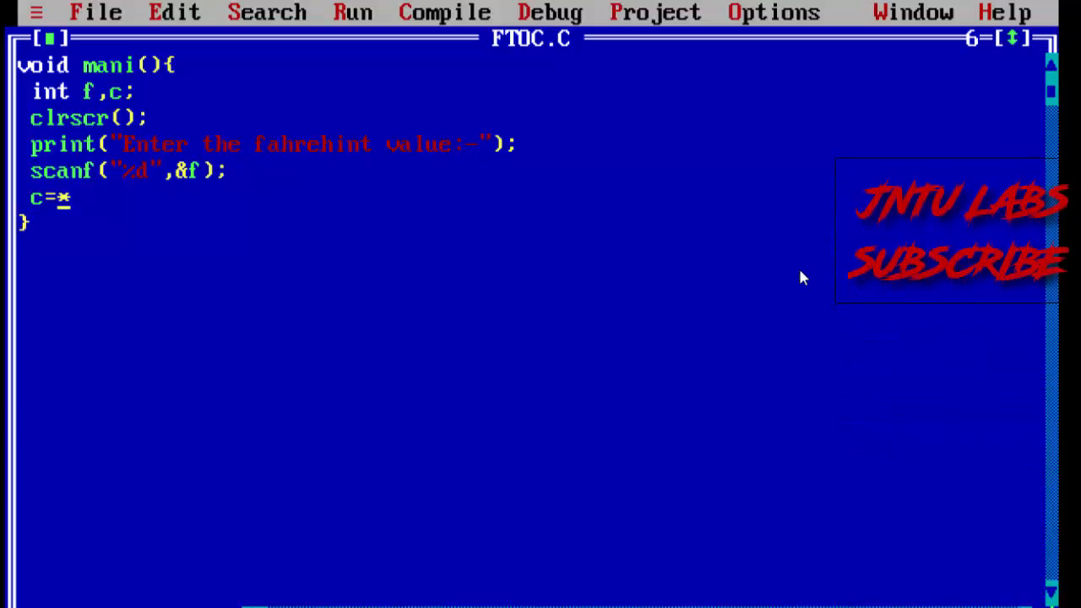
type("5*(")
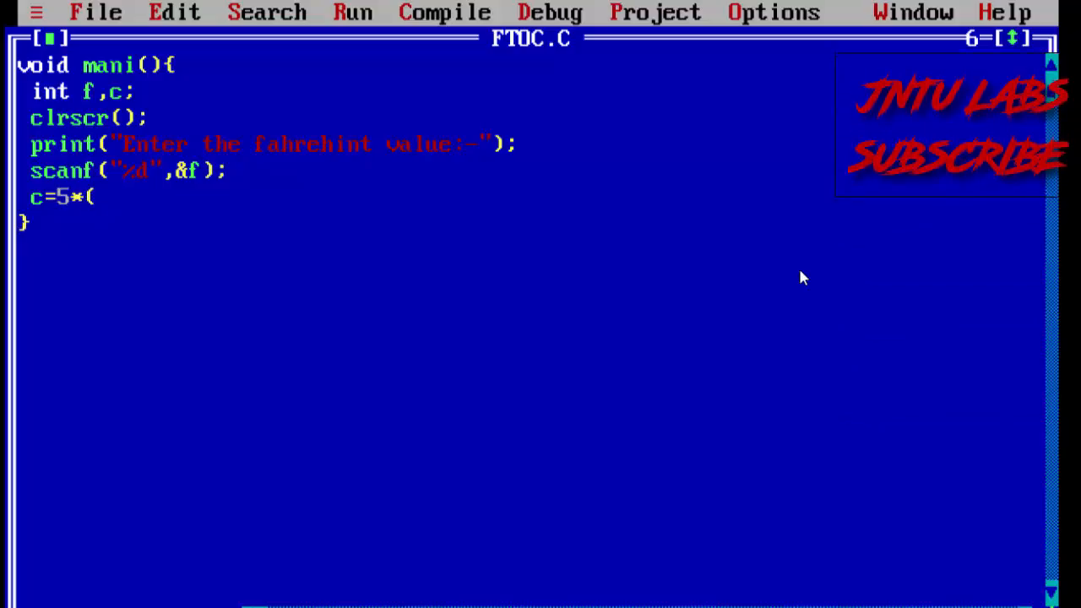
type("f-")
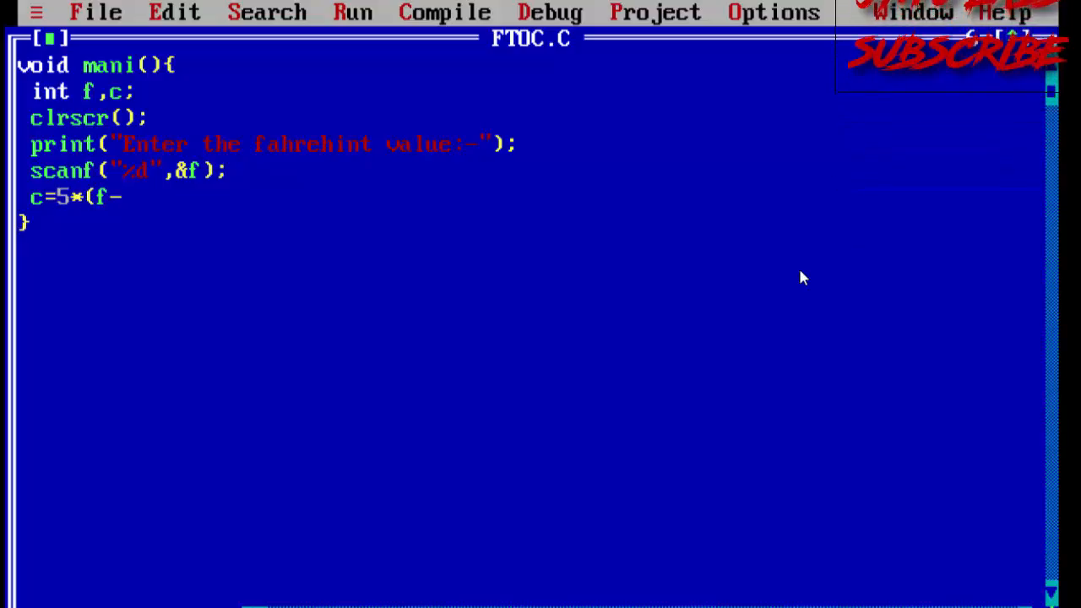
type("32)")
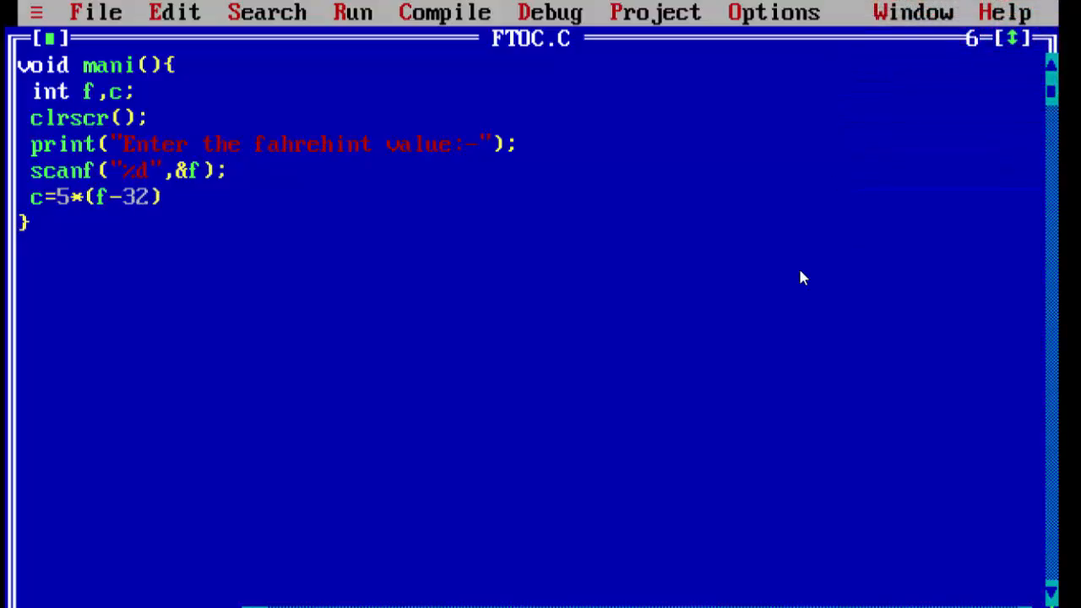
type("/")
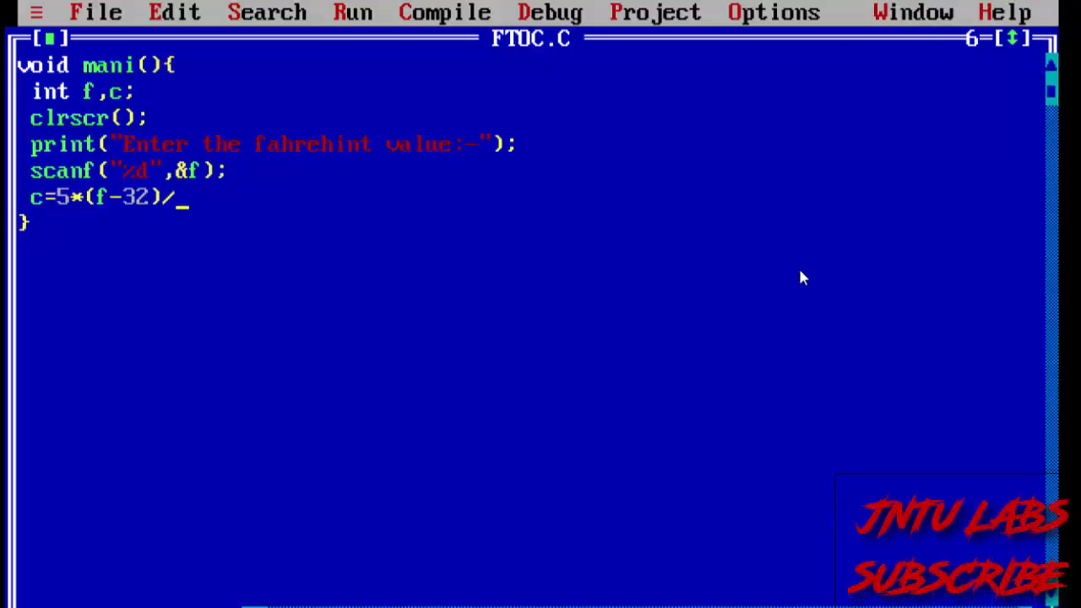
type("9;")
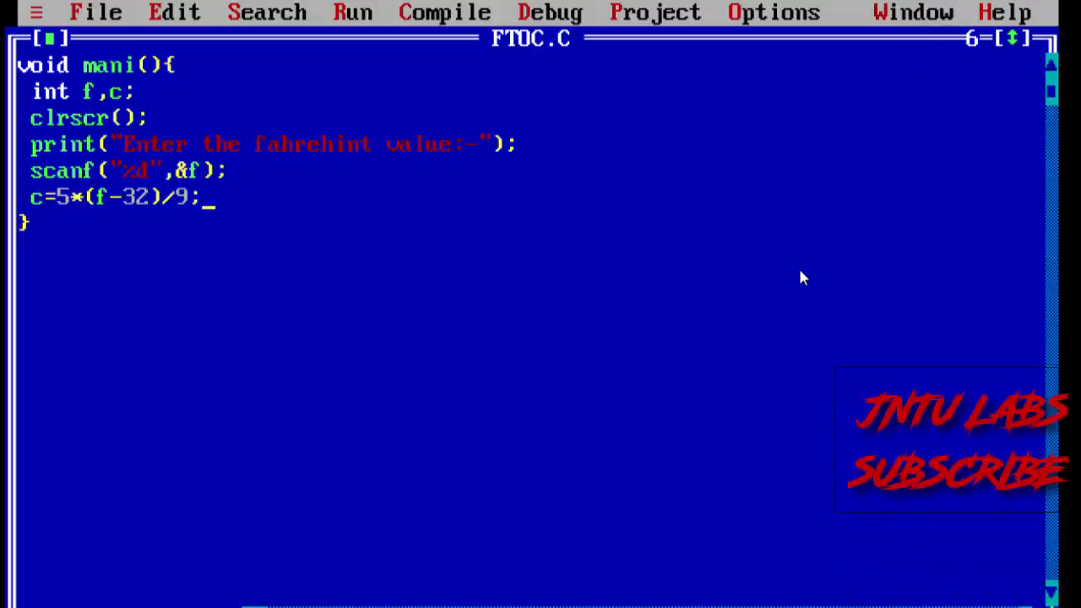
key("Enter")
type("prin")
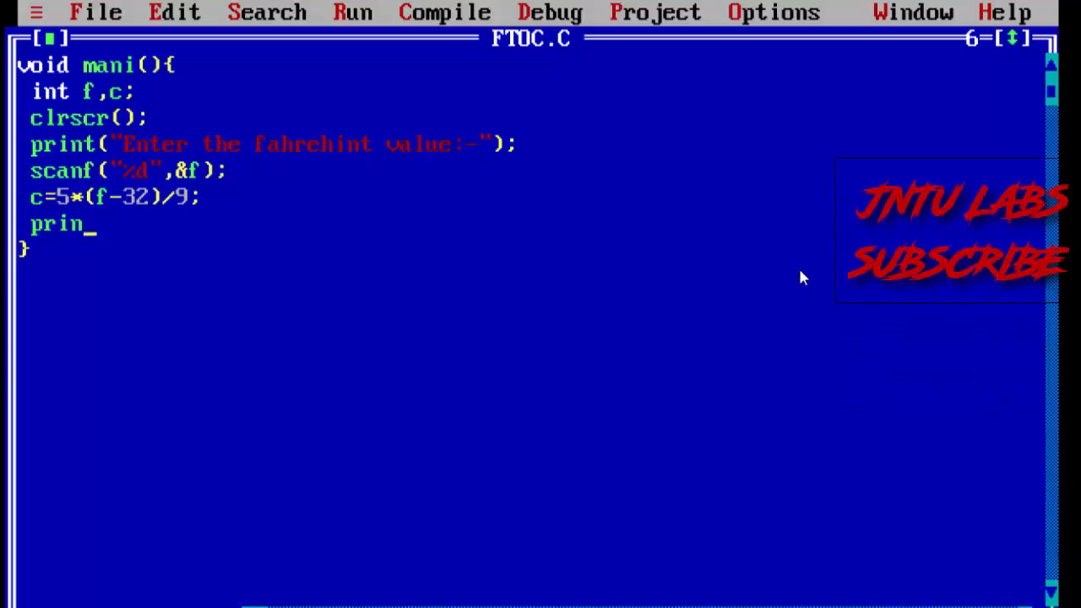
- Add printf("The Celsius Value is :-%d",c); to display the result
type("tf(\"")
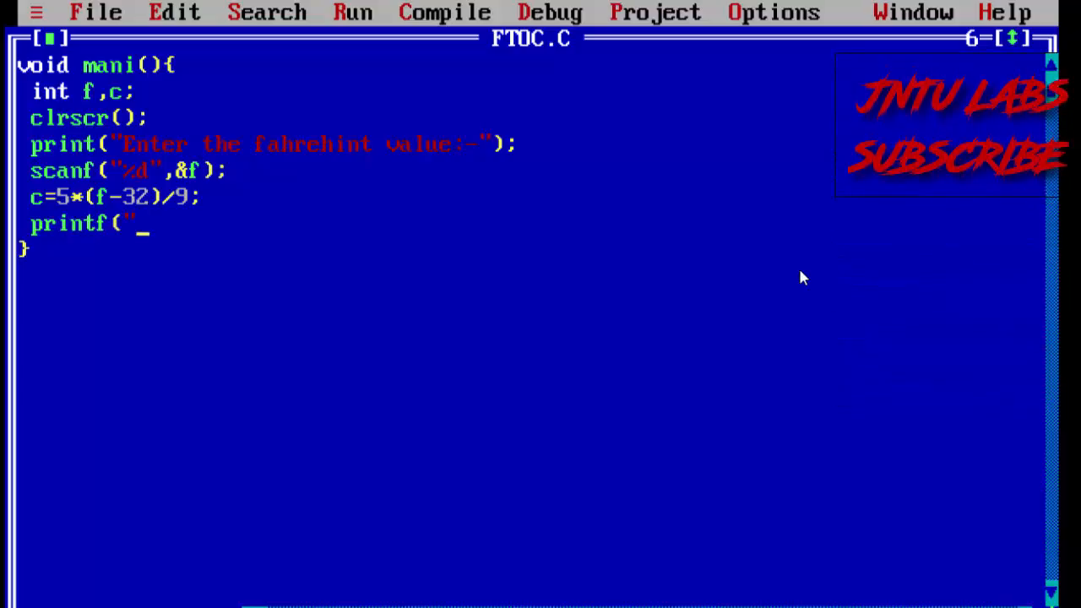
type("The Cels")
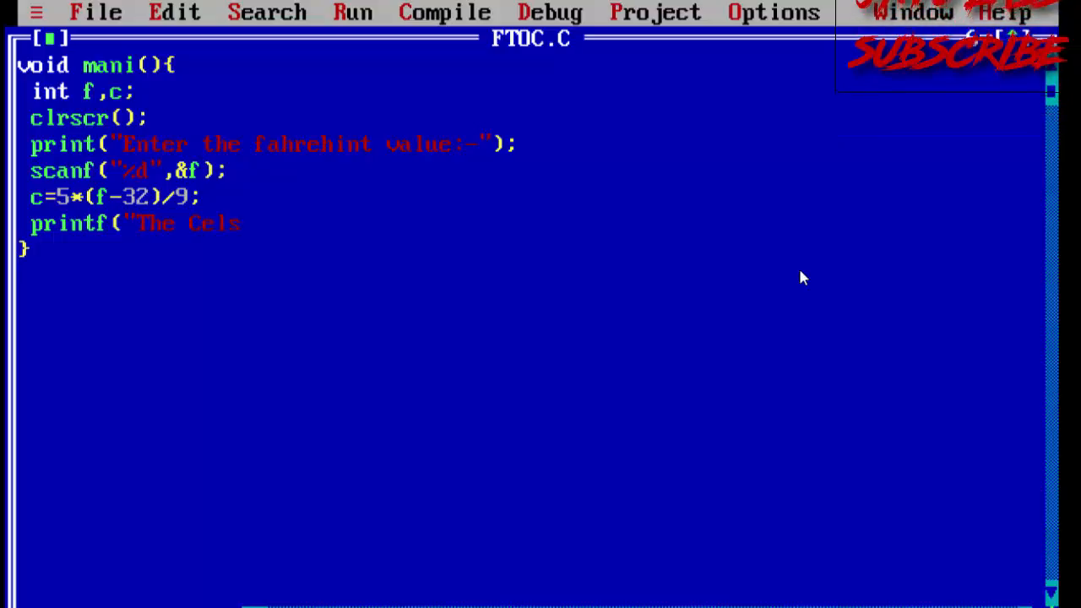
type("ius Value")
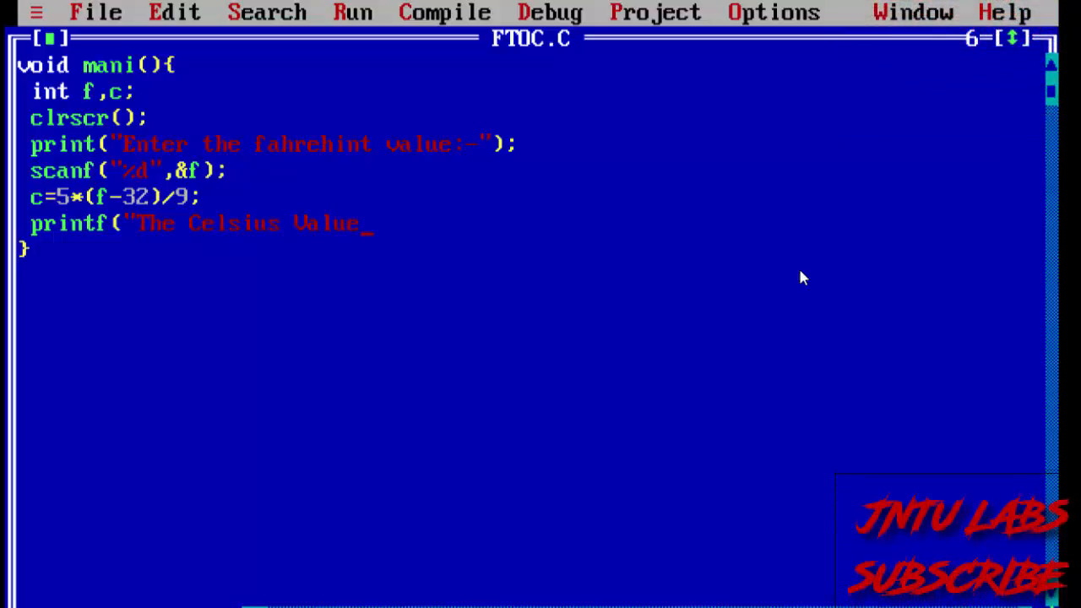
type("is :-")
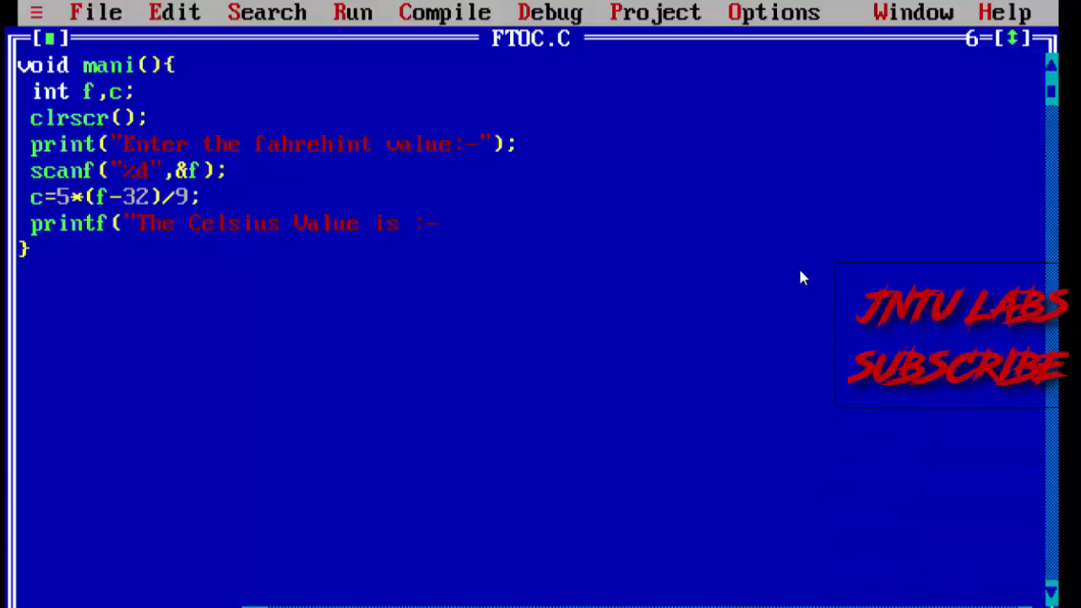
type("%")
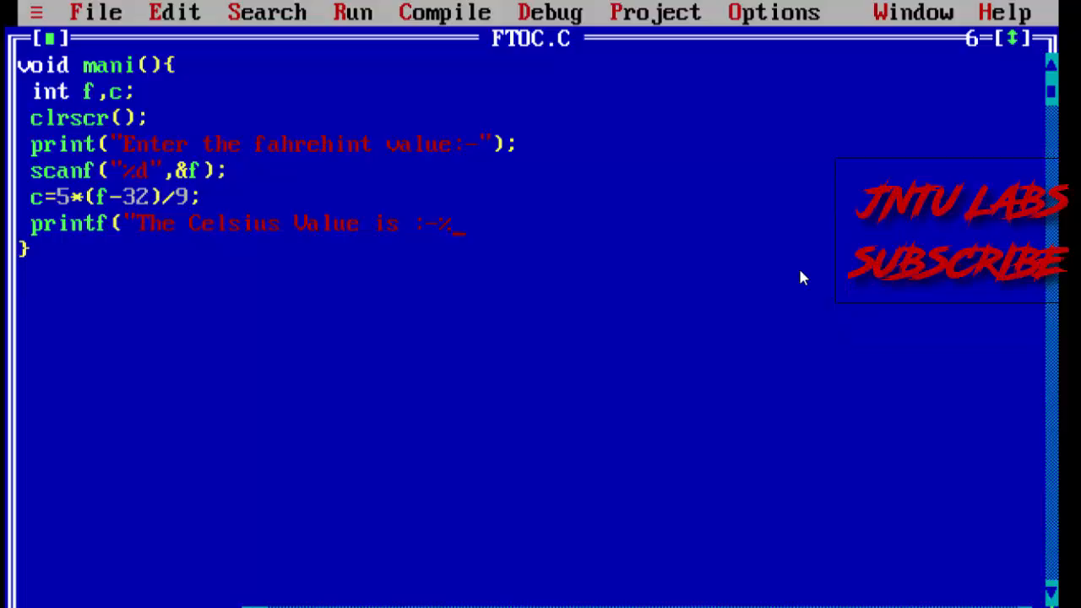
type("d\"")
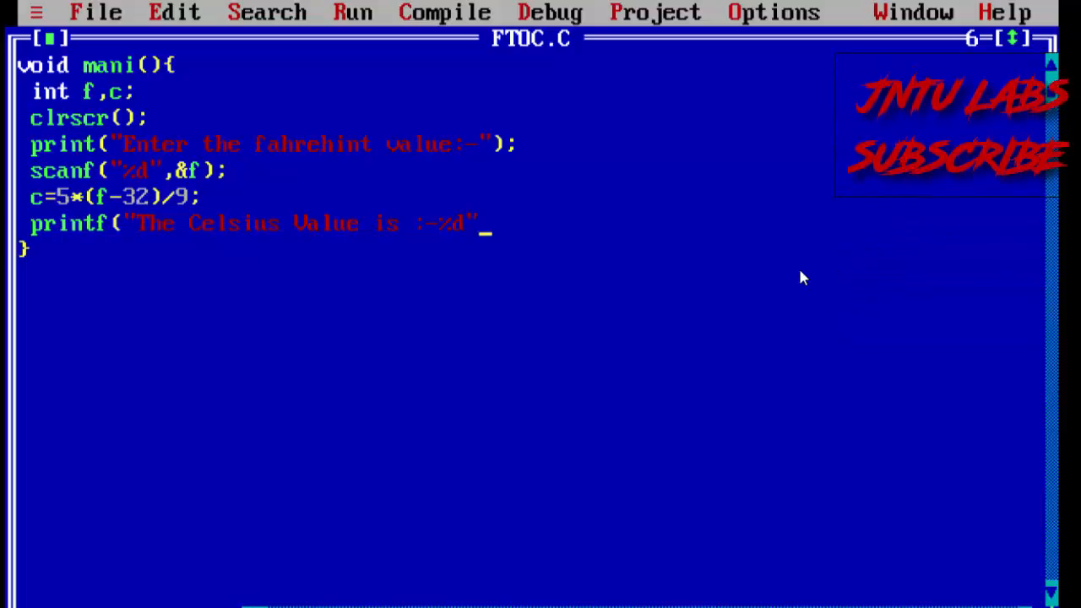
type("c")
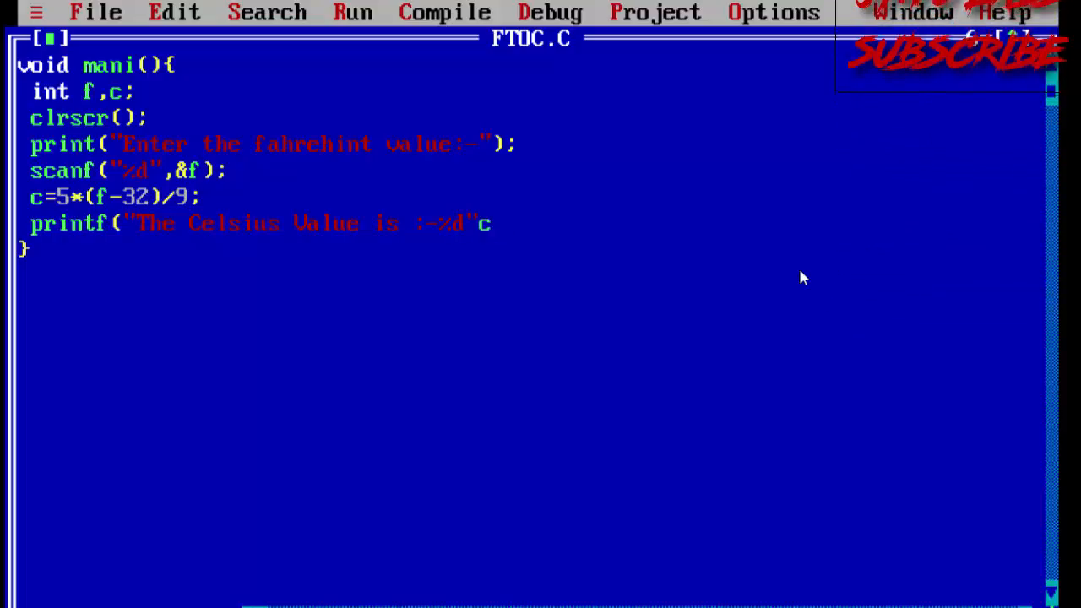
type(");")
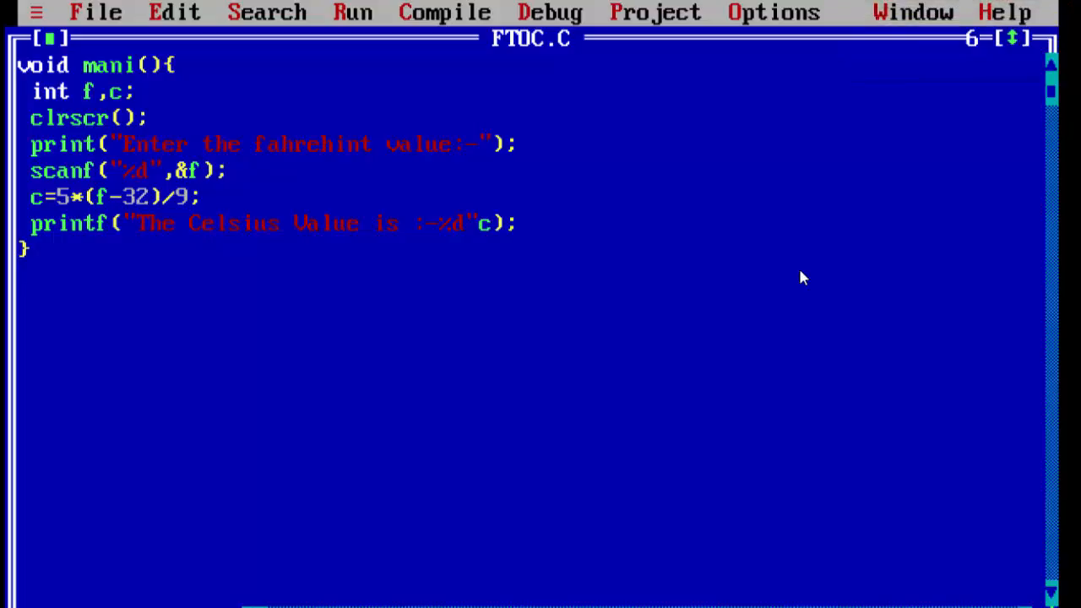
- End the program with a getch() call to wait for a key
type("getc")
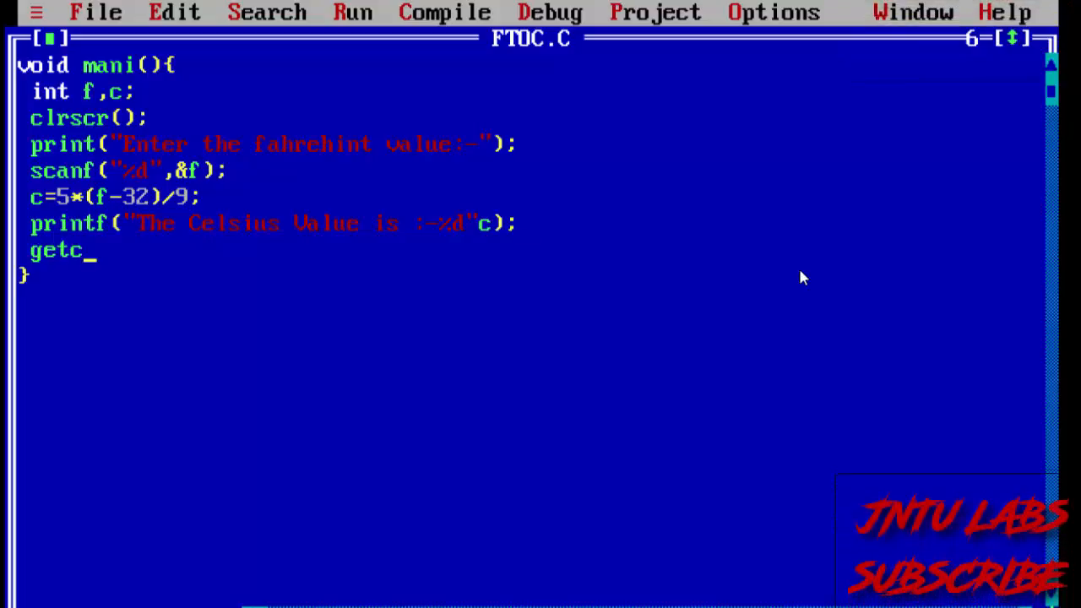
type("h(0")
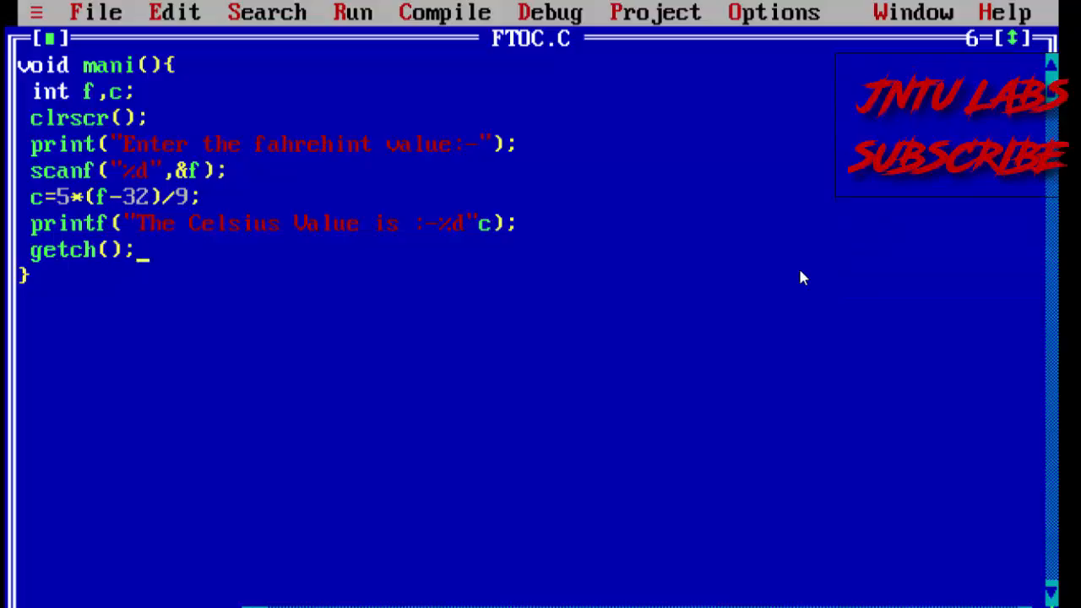
- Compile FTOC.C, dismiss the error results and answer the overwrite warning
left_click(446, 12)
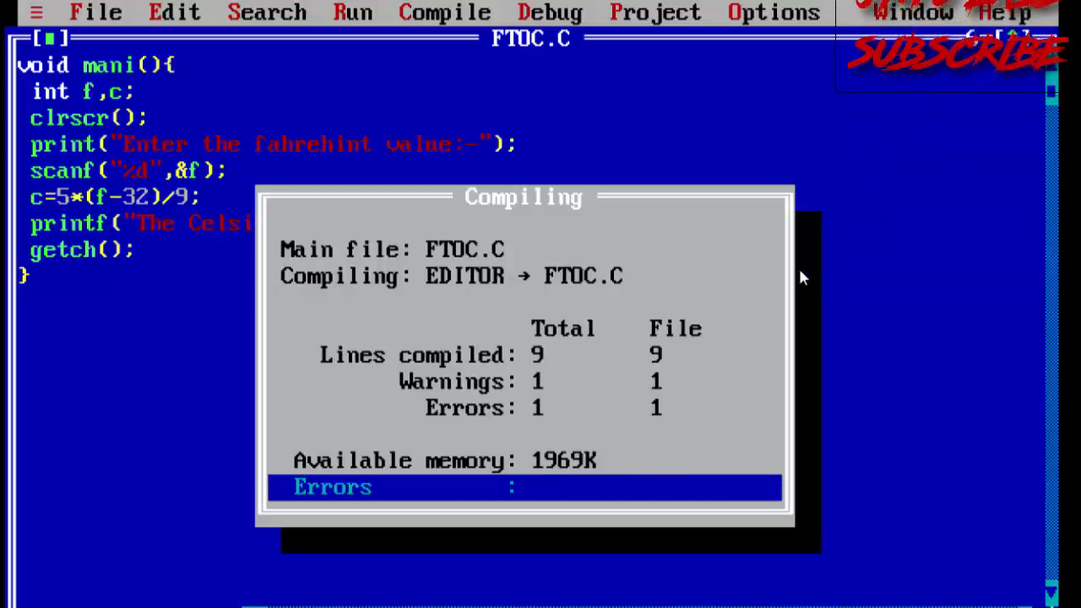
key("Enter")
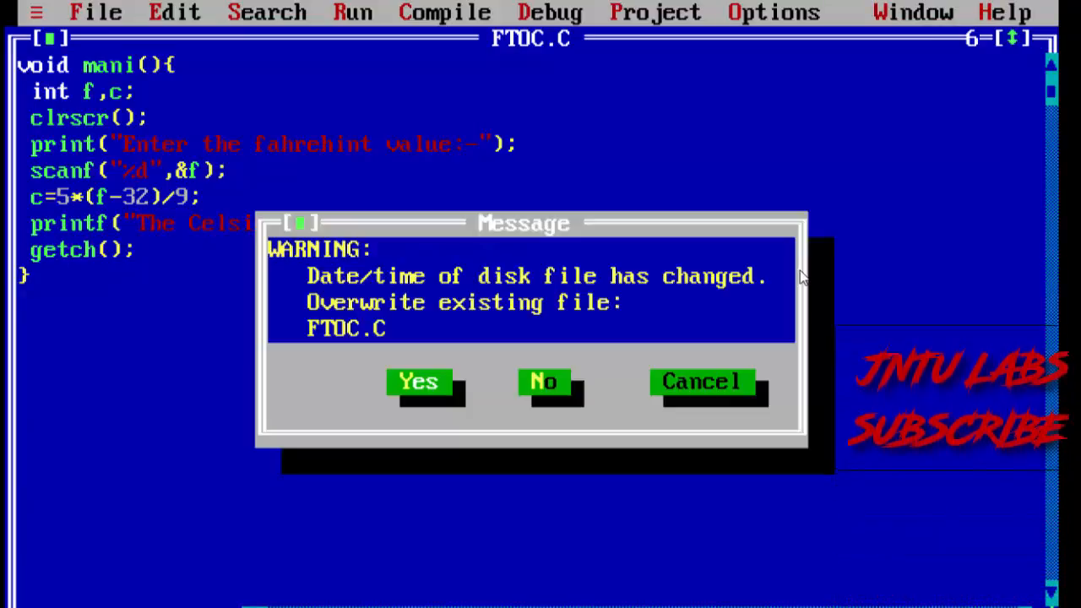
left_click(419, 381)
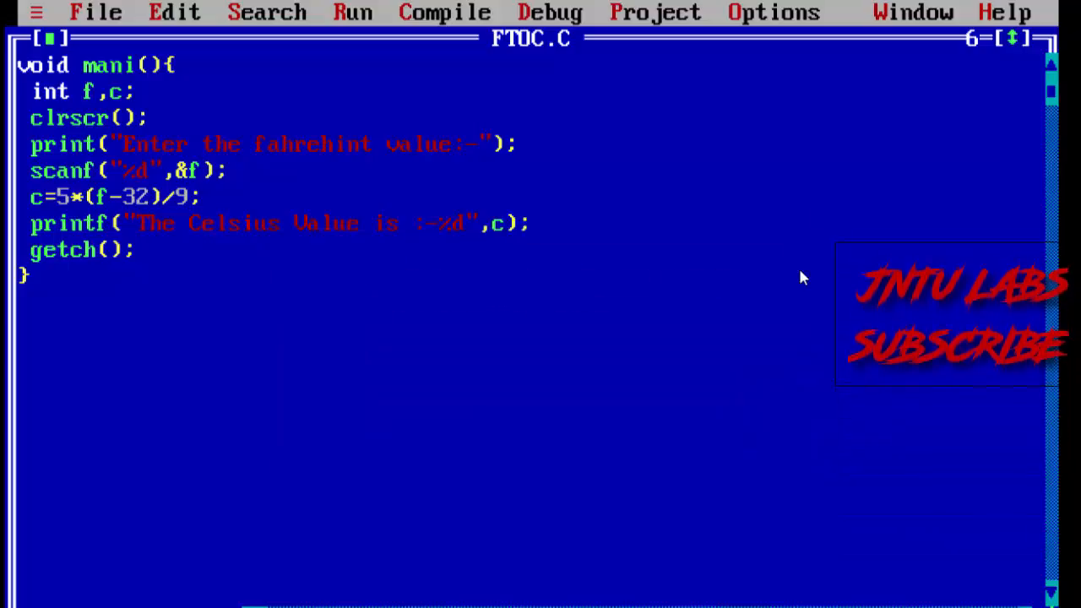
- Recompile after fixing mani to main and print to printf, answering the overwrite warning so it runs
left_click(446, 11)
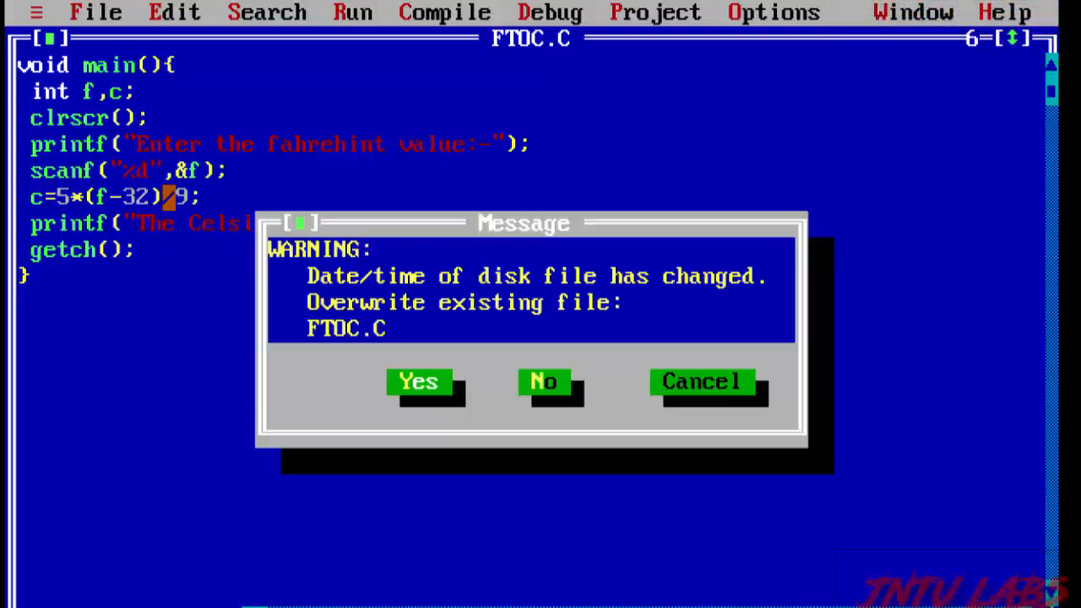
left_click(419, 382)
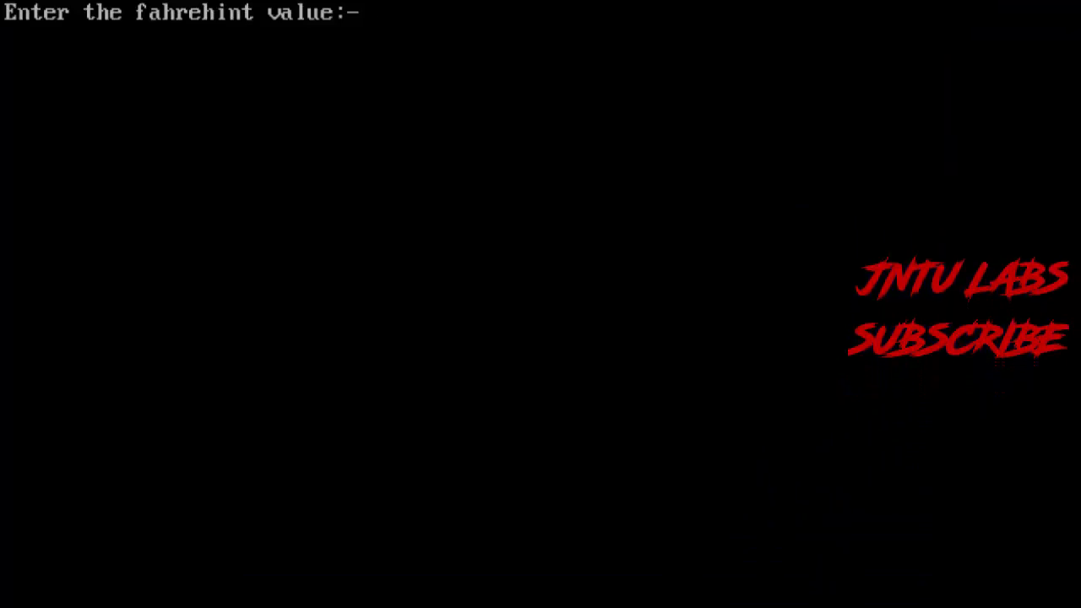
- Enter 32 as the Fahrenheit value in the running program
type("32")
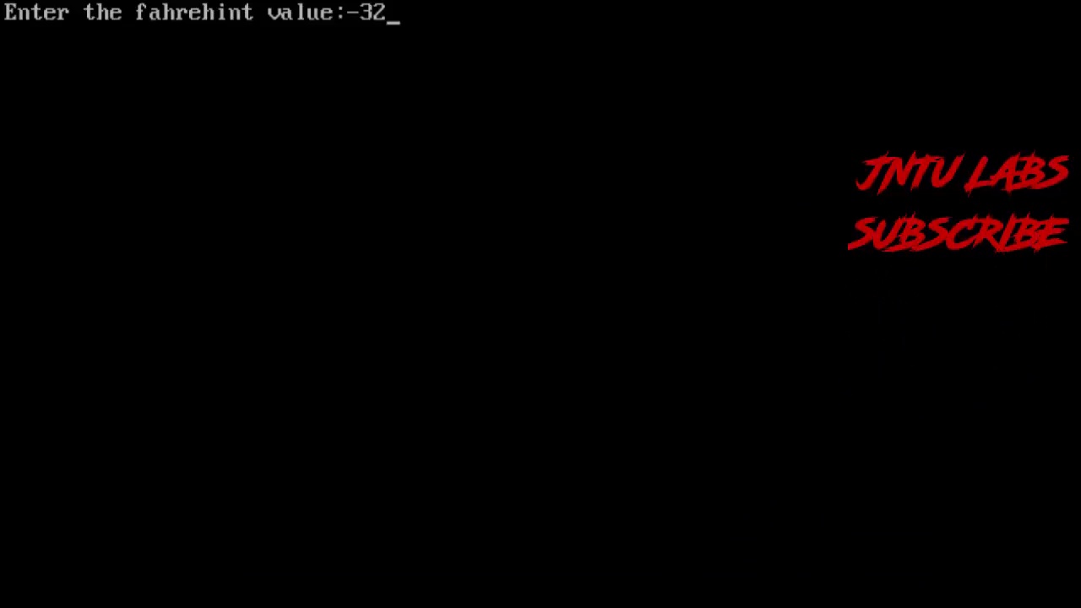
key("Enter")
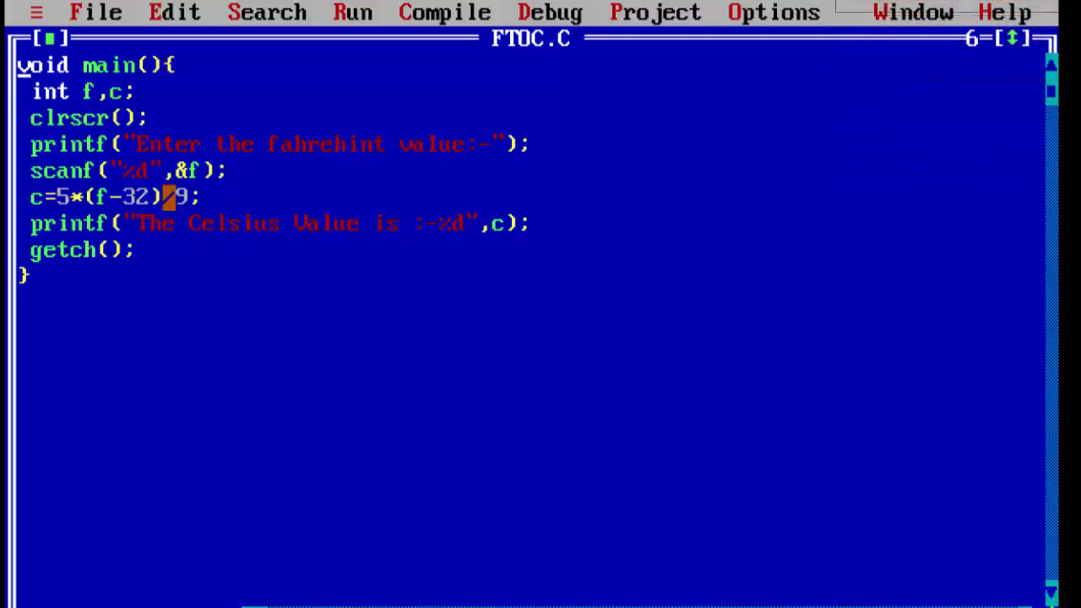
- Recompile the corrected program successfully and continue past the success message to run it
left_click(446, 12)
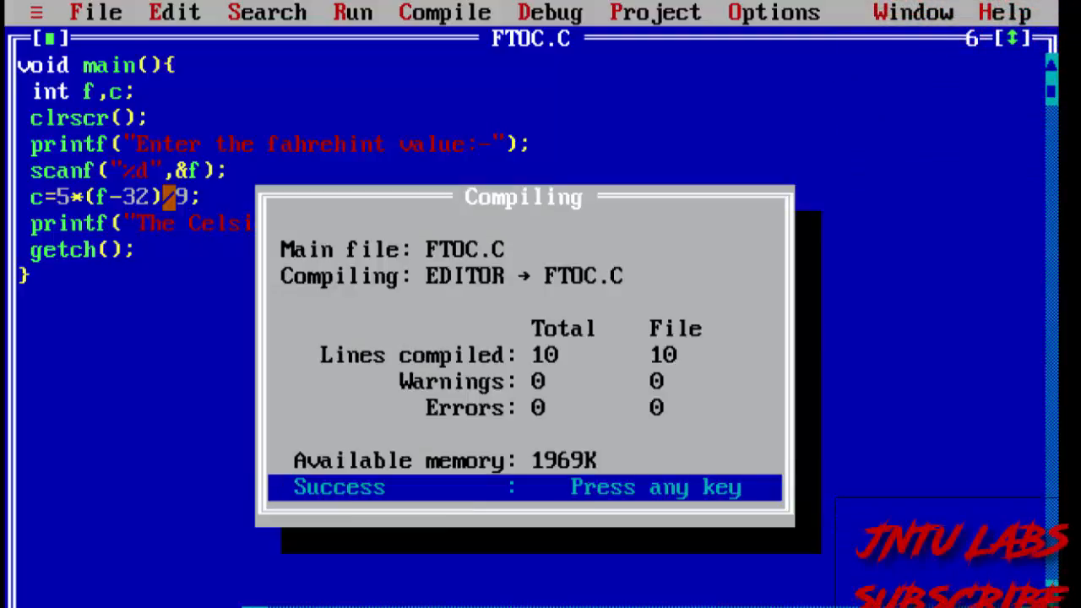
key("enter")
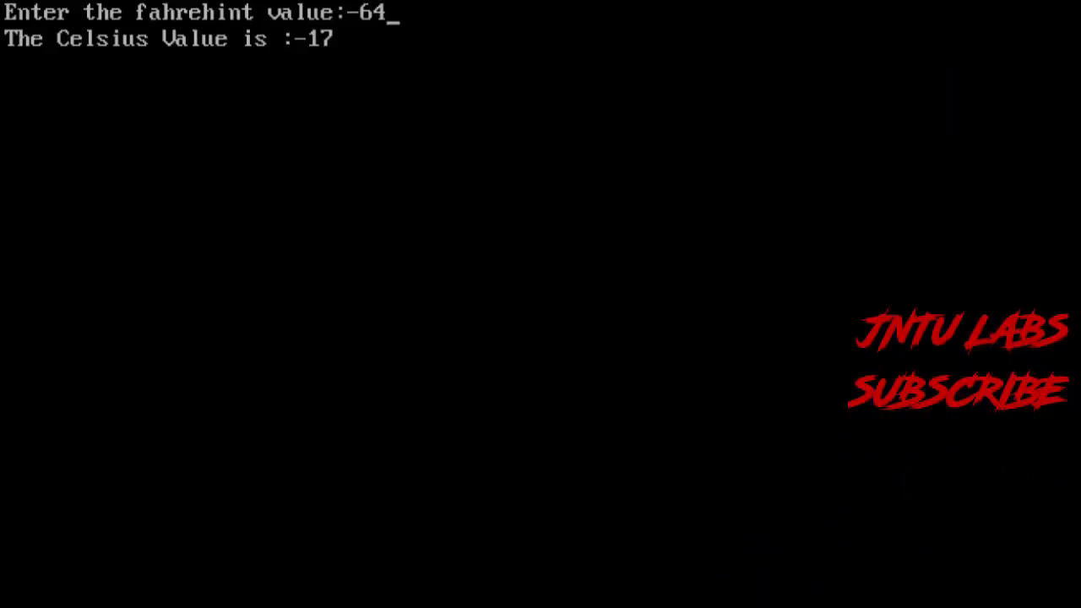